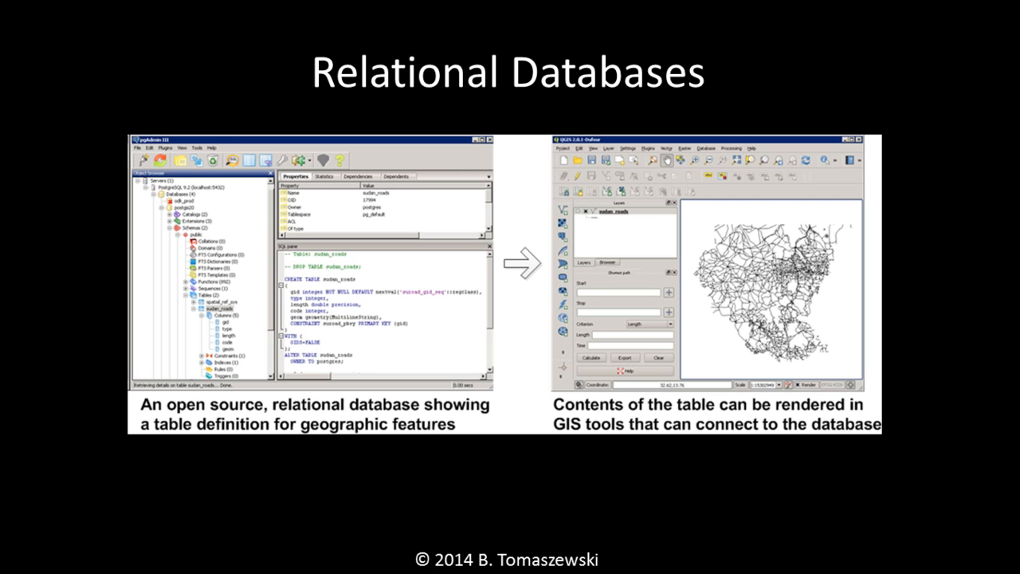
# Toggle Base_Data off and back on, showing roads, water and city areas around Livonia
pyautogui.press('Right')
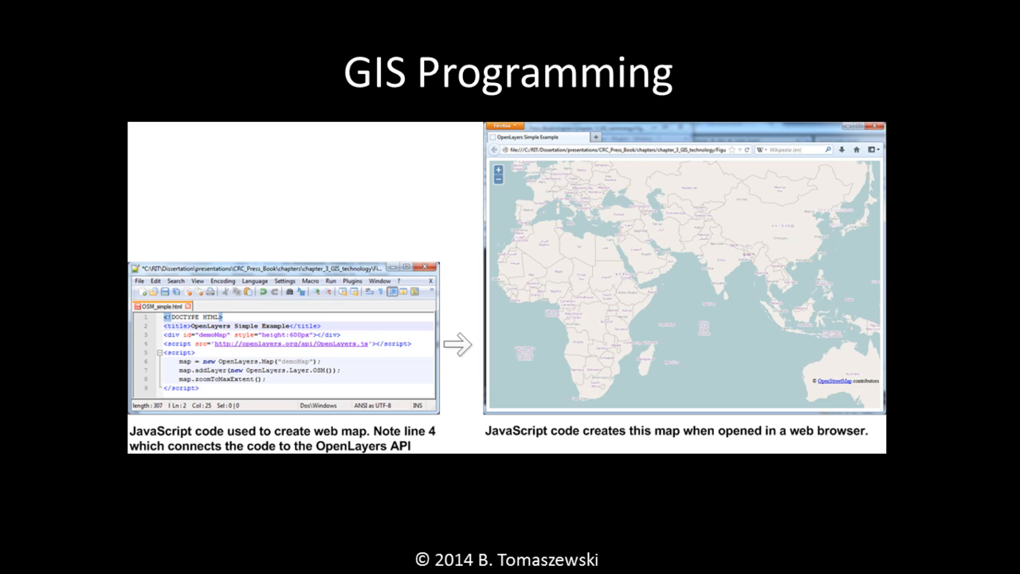
pyautogui.press('Right')
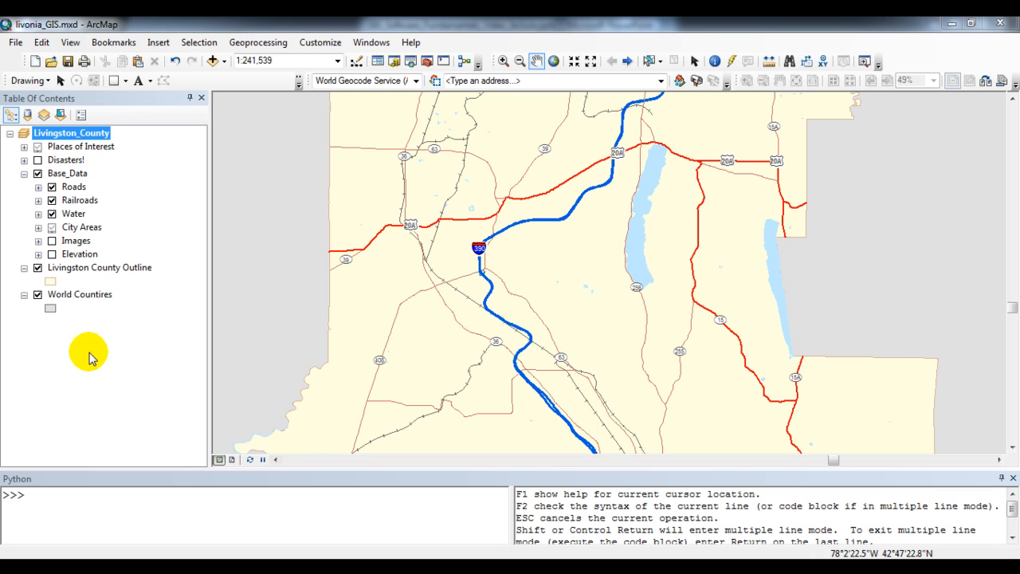
pyautogui.moveTo(148, 171)
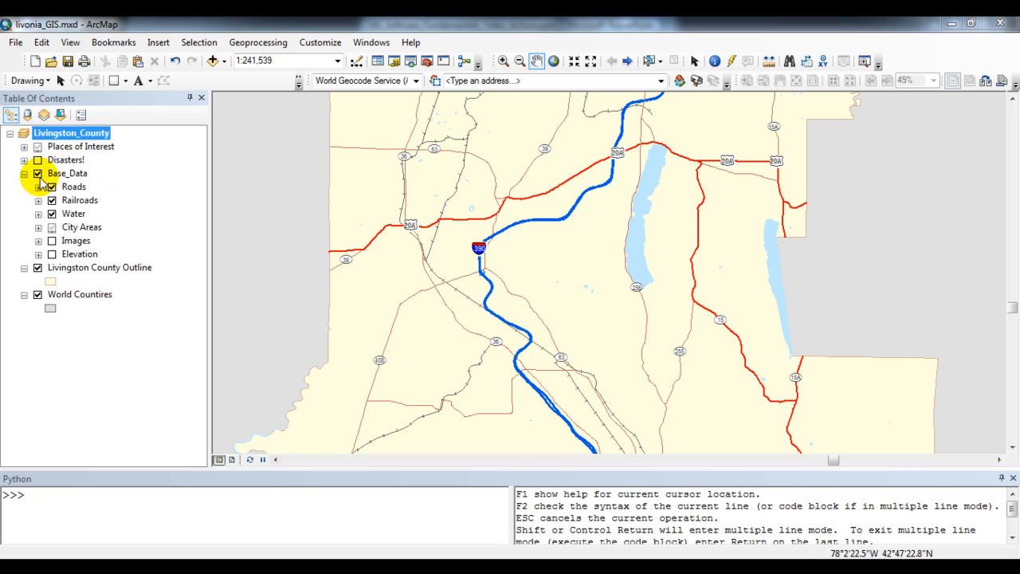
pyautogui.click(38, 173)
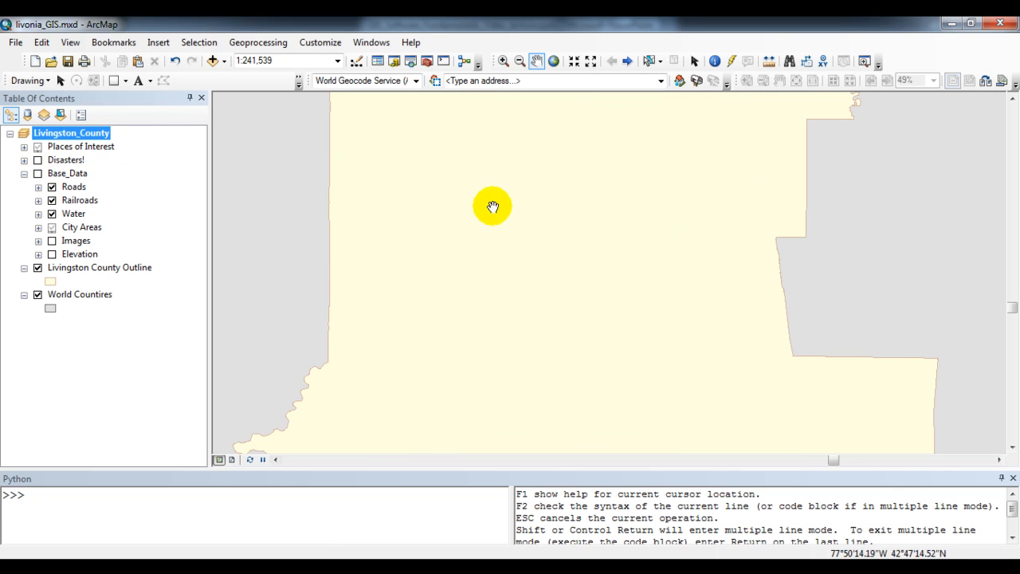
pyautogui.moveTo(564, 324)
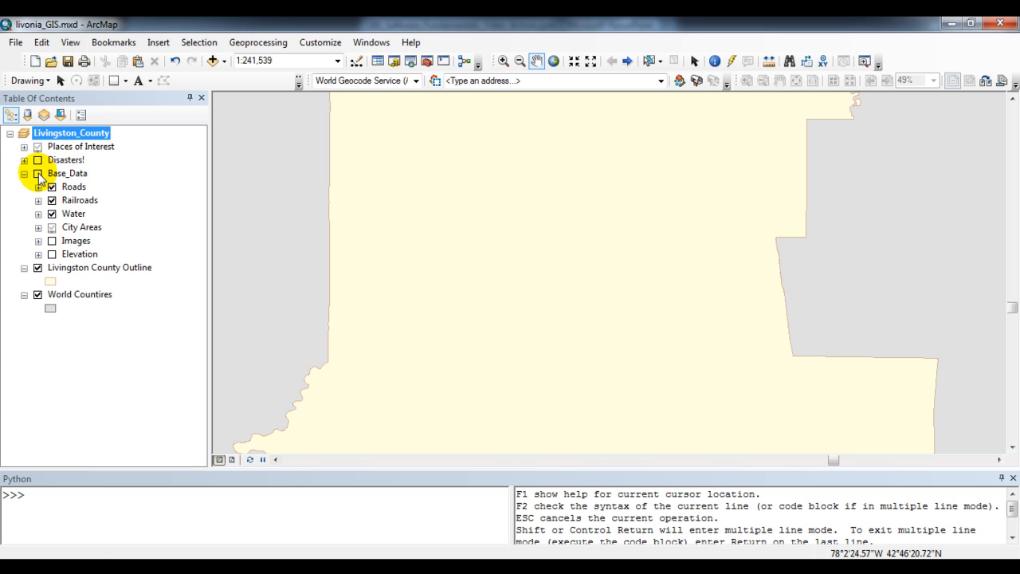
pyautogui.click(37, 172)
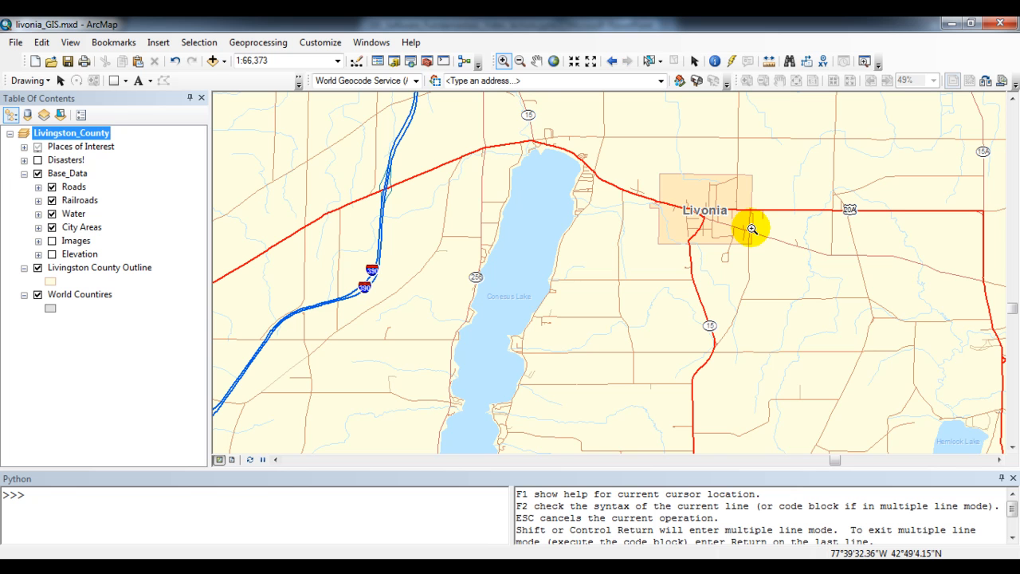
# Zoom in around Livonia and turn on the Images group's Orthos aerial imagery
pyautogui.moveTo(752, 229); pyautogui.dragTo(734, 295)
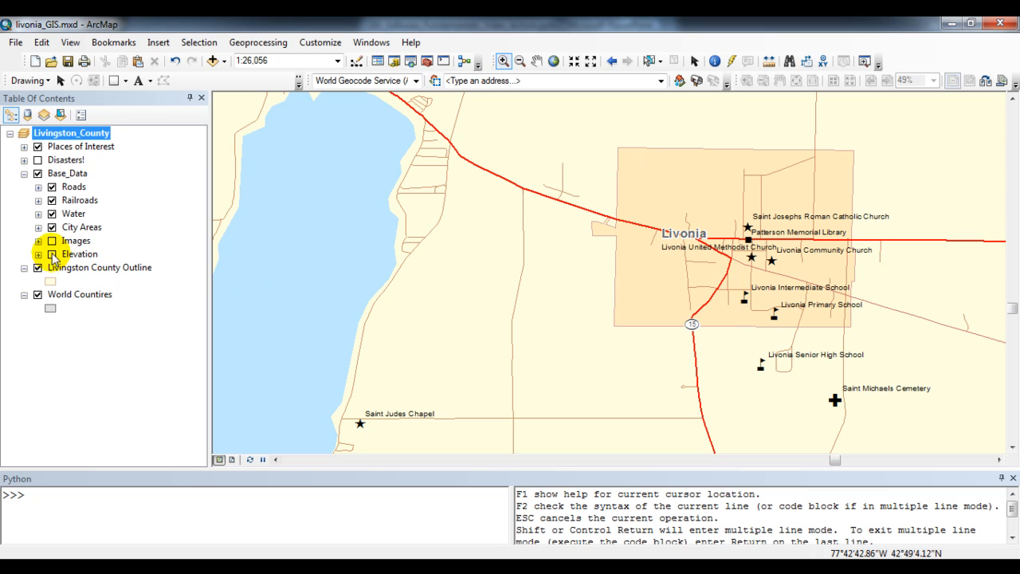
pyautogui.click(51, 240)
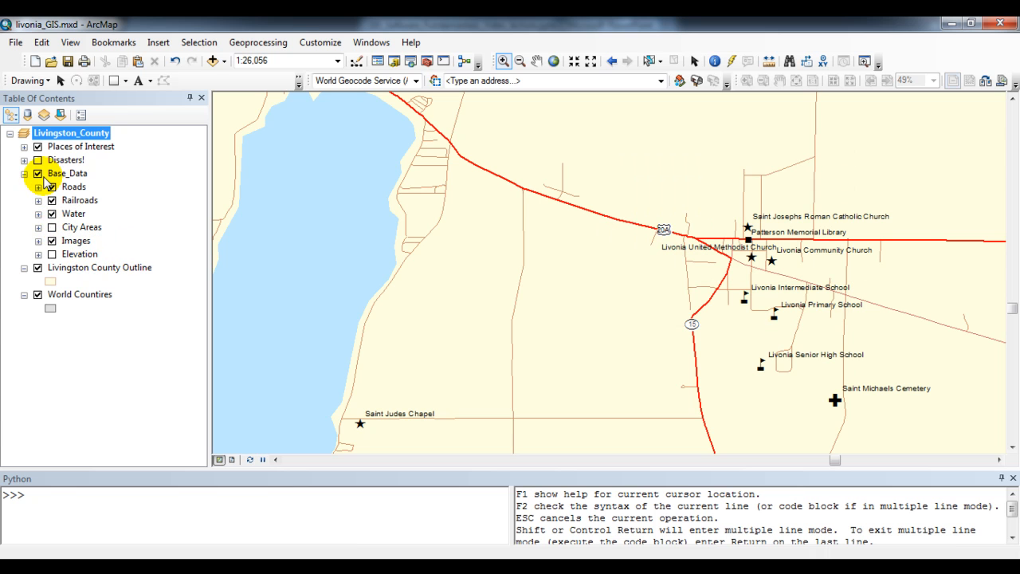
pyautogui.click(38, 239)
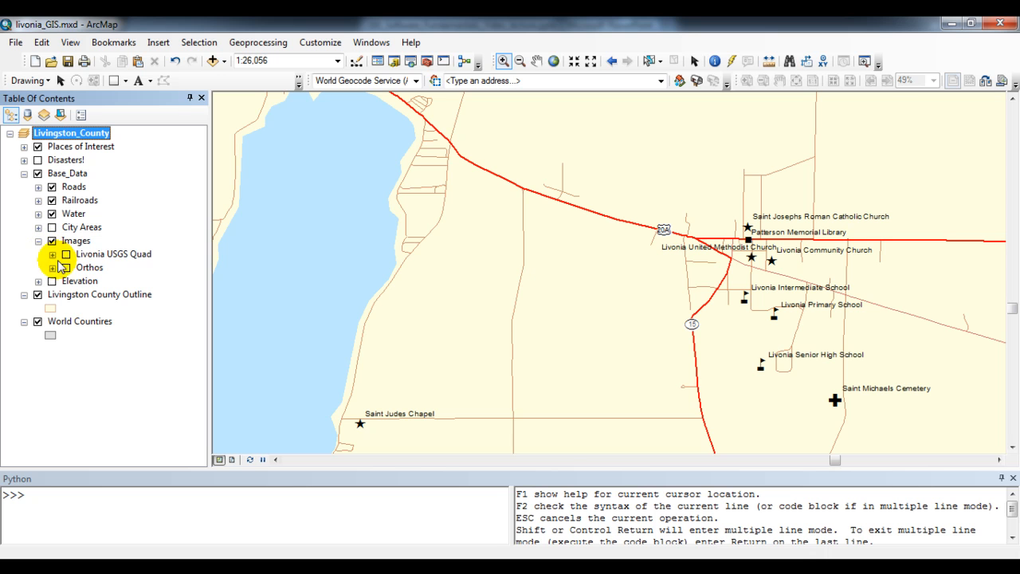
pyautogui.click(66, 267)
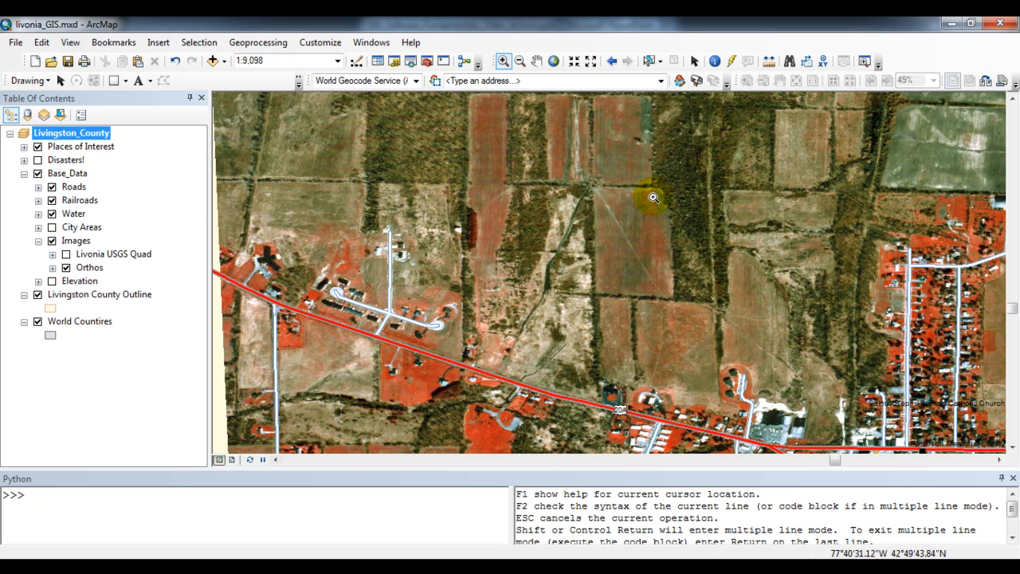
pyautogui.moveTo(616, 219)
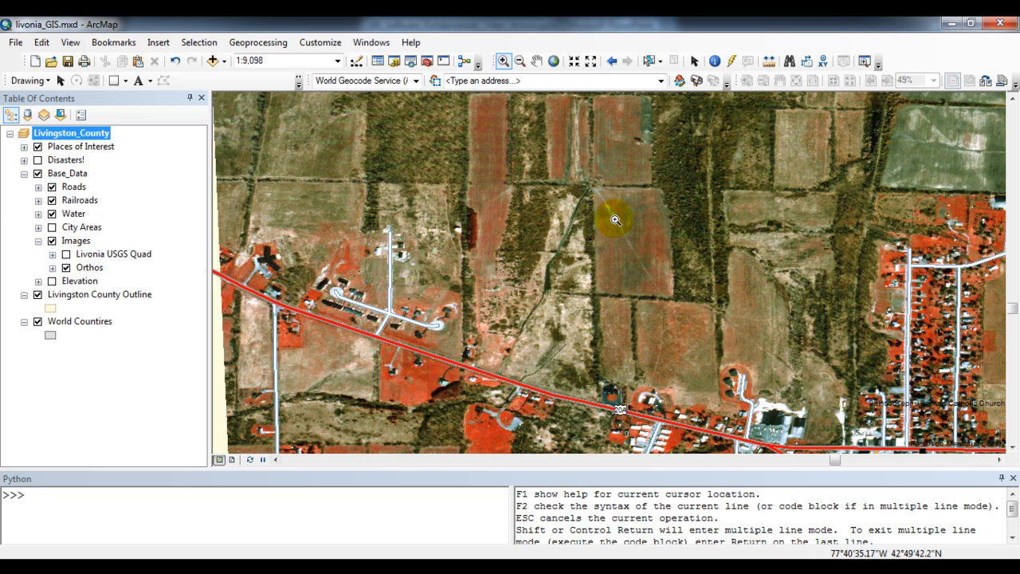
pyautogui.moveTo(651, 205)
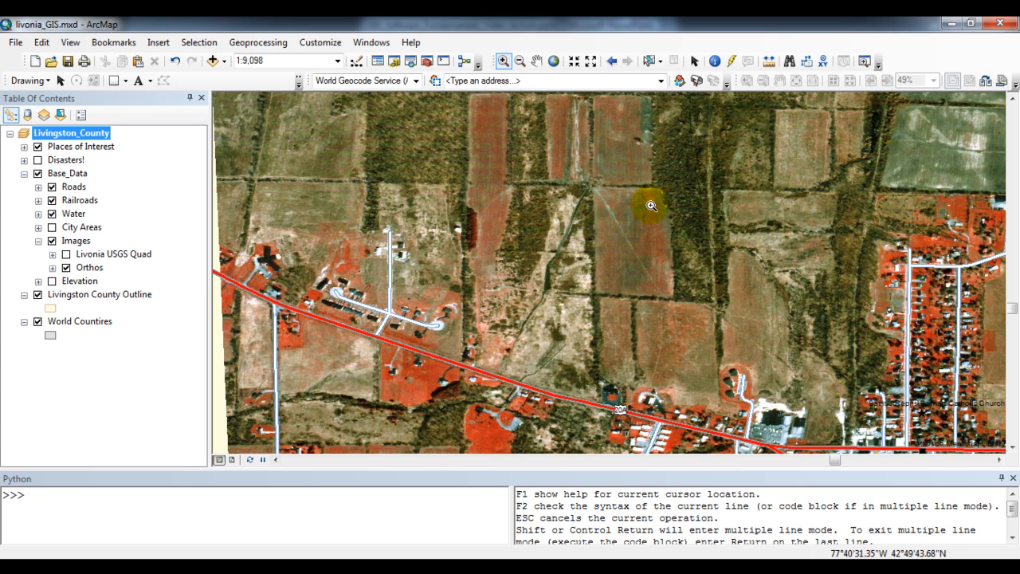
pyautogui.moveTo(618, 194)
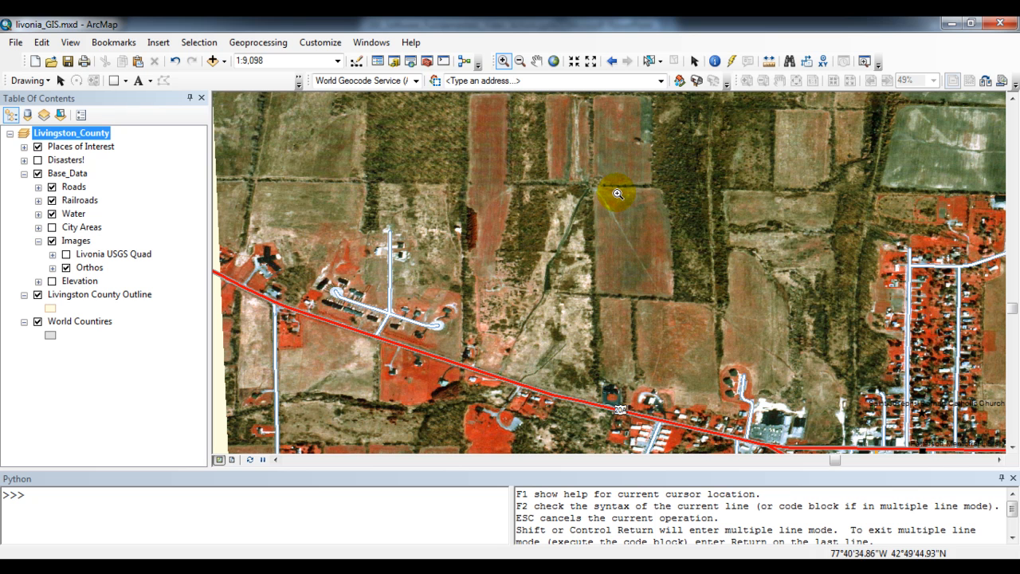
# Choose the Polygon graphic shape and trace the corners of the field north of the highway
pyautogui.click(126, 81)
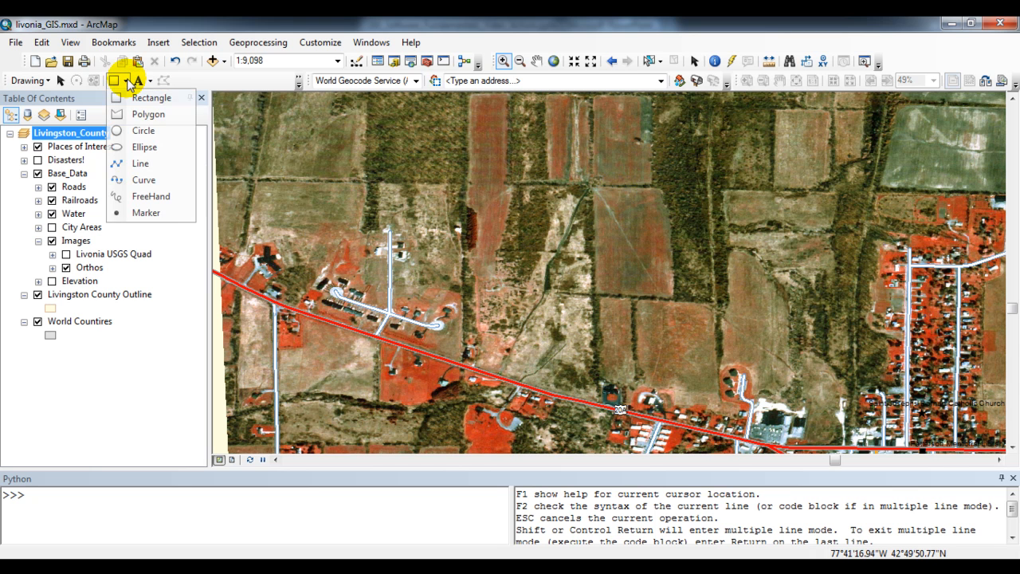
pyautogui.moveTo(149, 114)
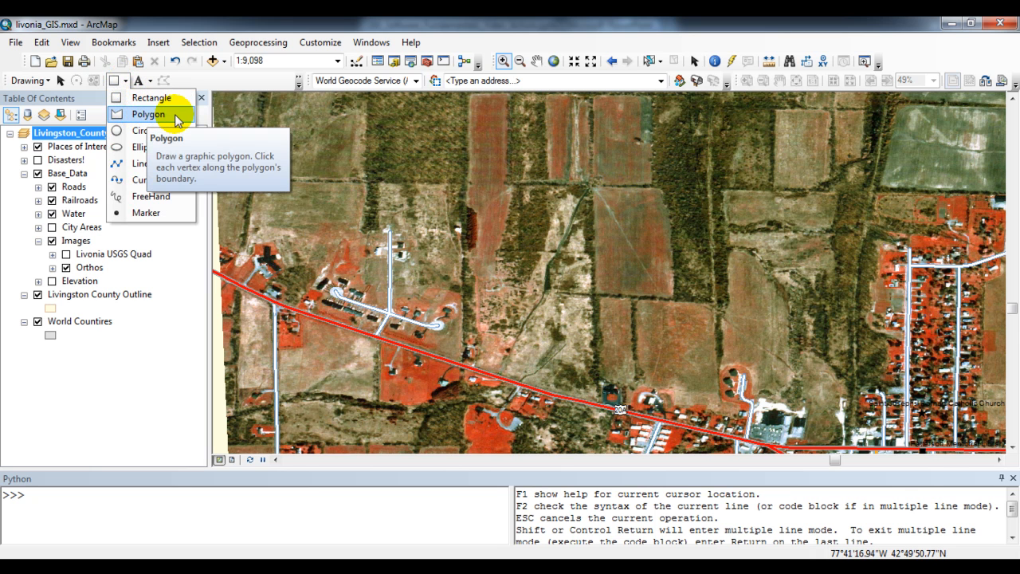
pyautogui.click(149, 114)
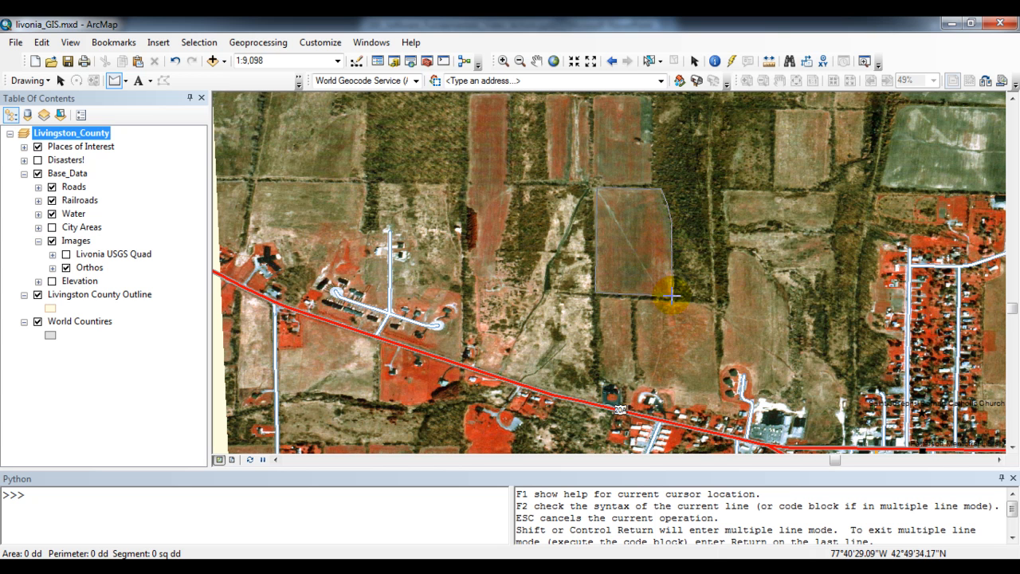
pyautogui.click(672, 299)
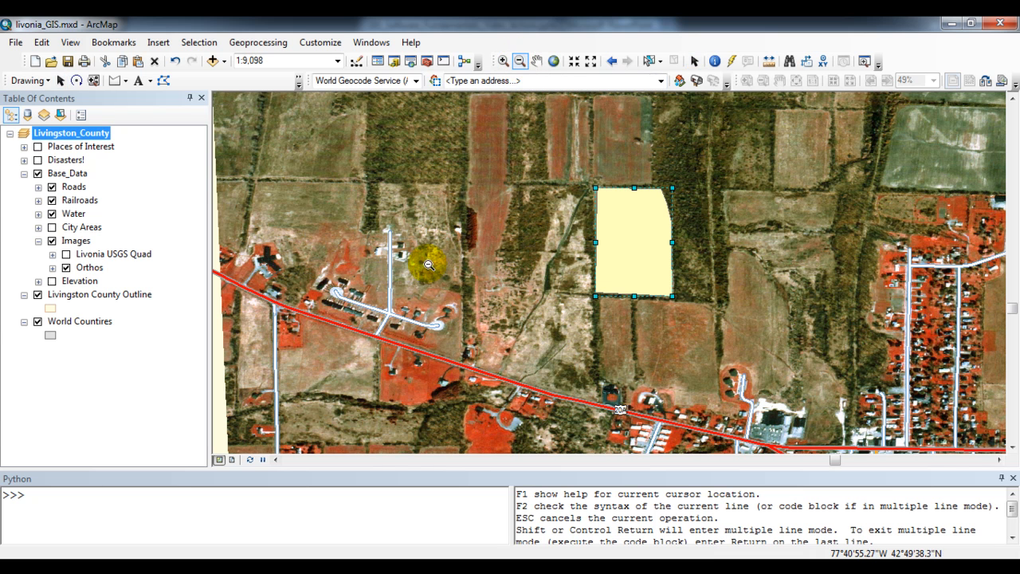
# Zoom out, switch off Orthos, and enable the Disasters! group to display toxic_plume
pyautogui.click(520, 61)
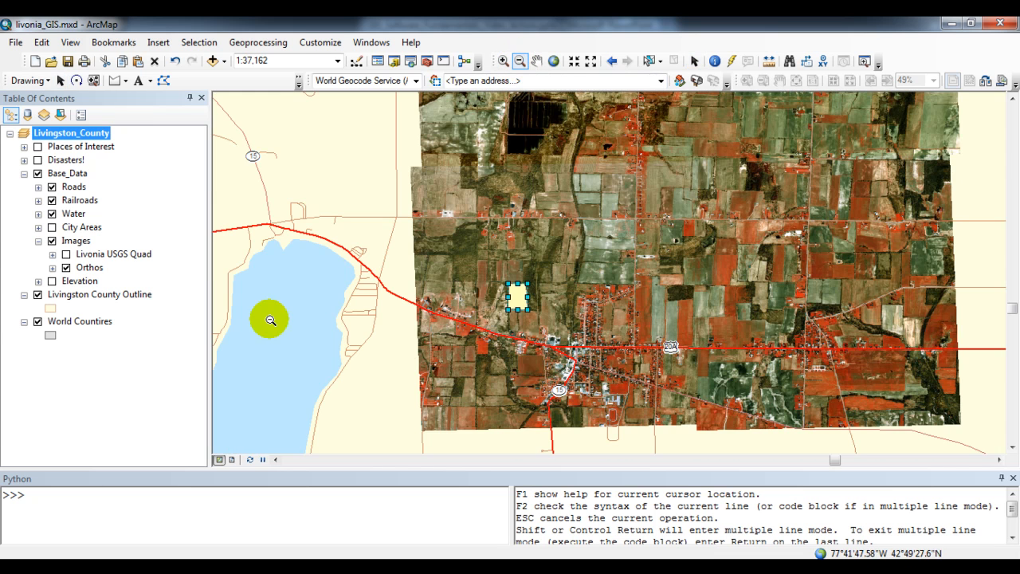
pyautogui.click(52, 267)
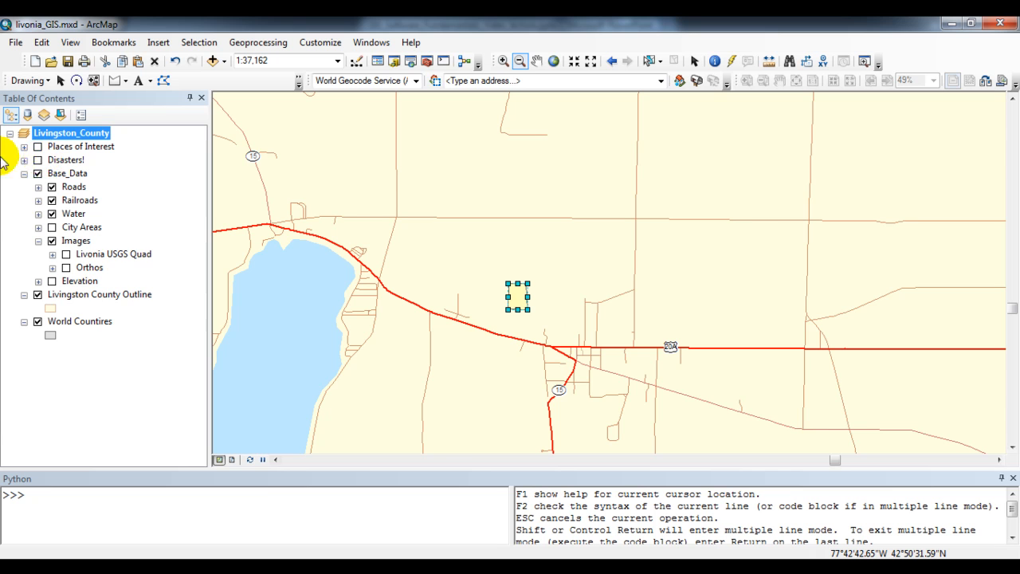
pyautogui.click(24, 159)
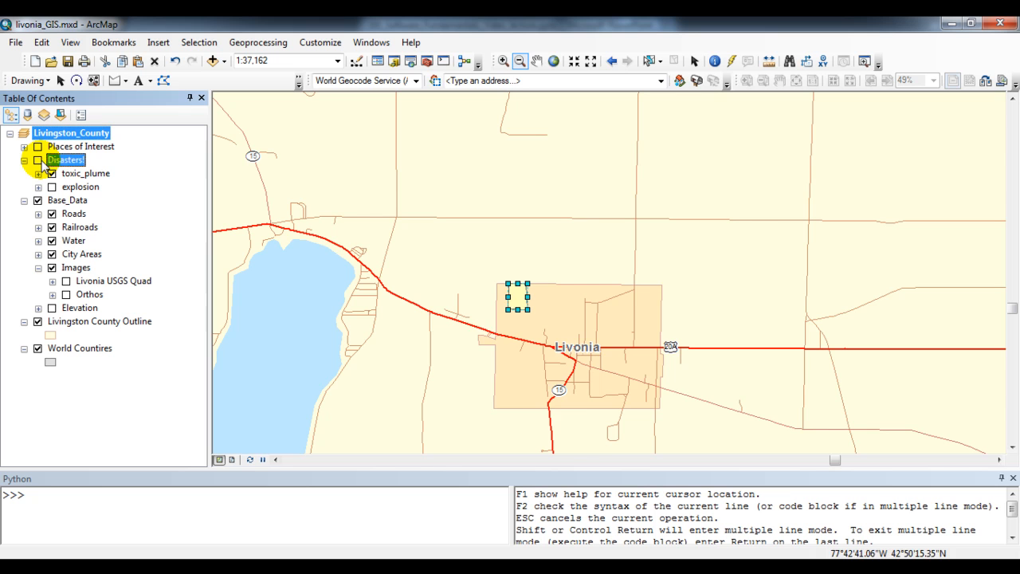
pyautogui.click(38, 160)
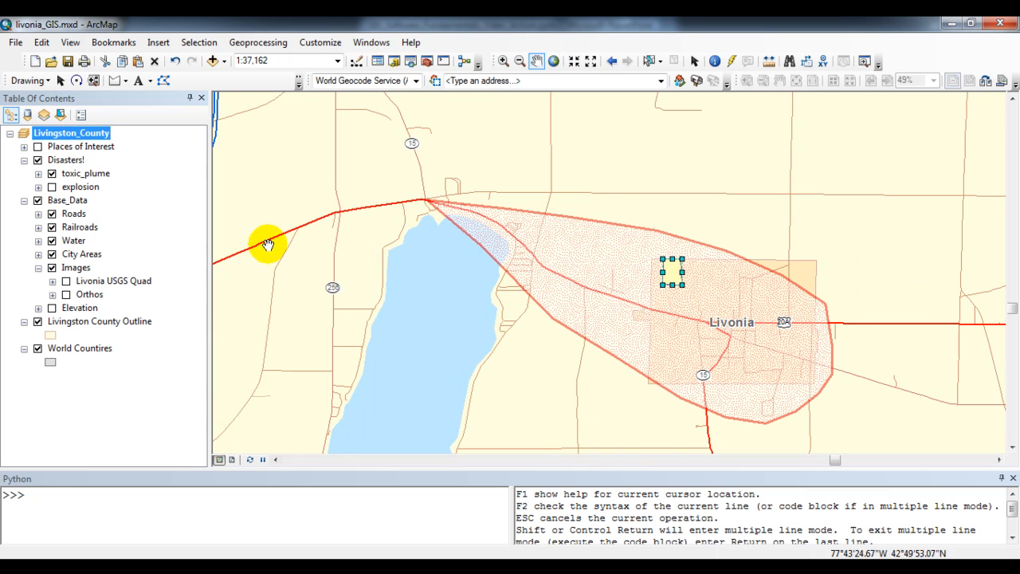
pyautogui.moveTo(267, 245); pyautogui.dragTo(693, 290)
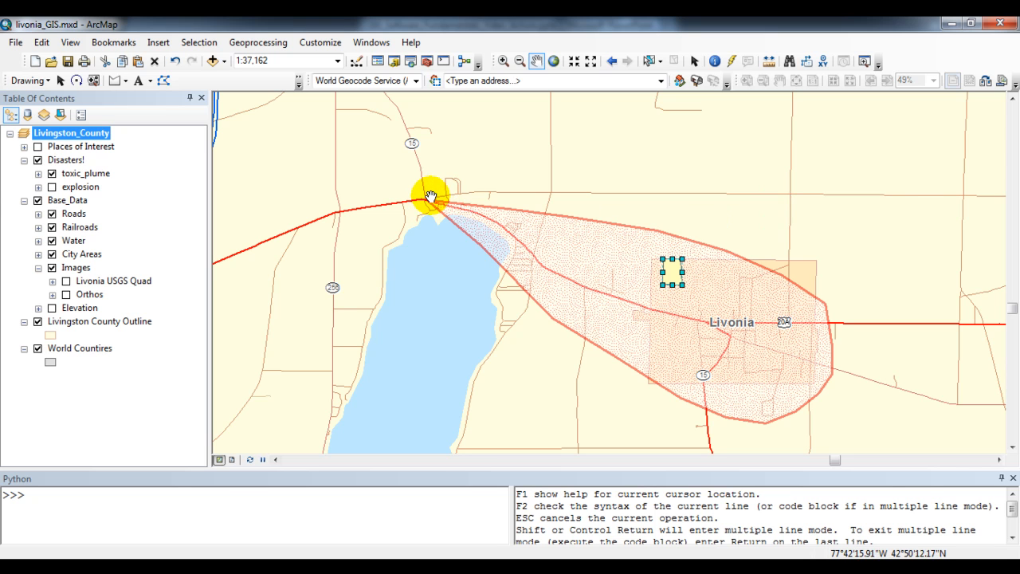
pyautogui.moveTo(431, 197); pyautogui.dragTo(829, 356)
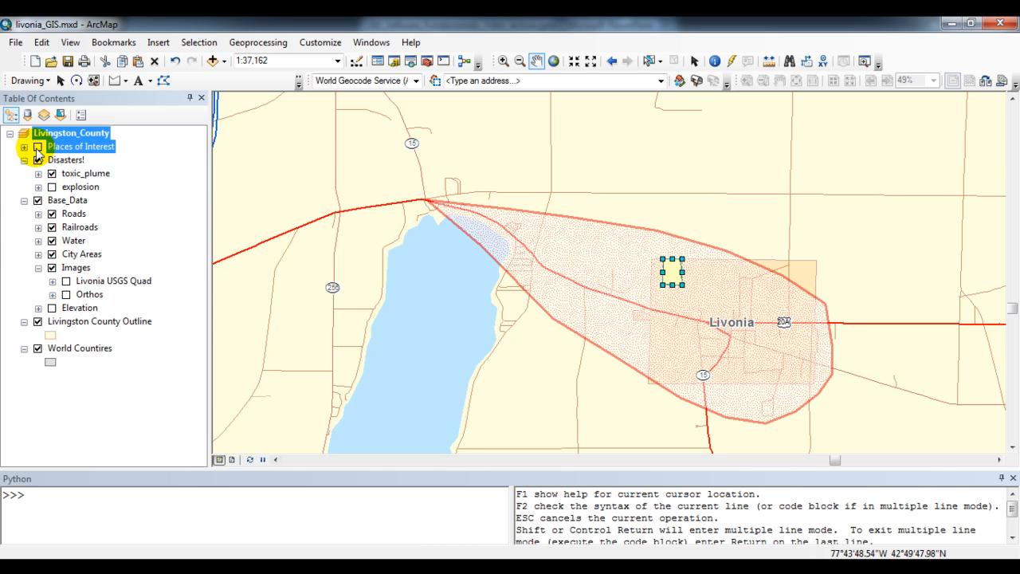
# Turn on Places of Interest to see churches, schools and cemeteries inside the plume
pyautogui.click(52, 146)
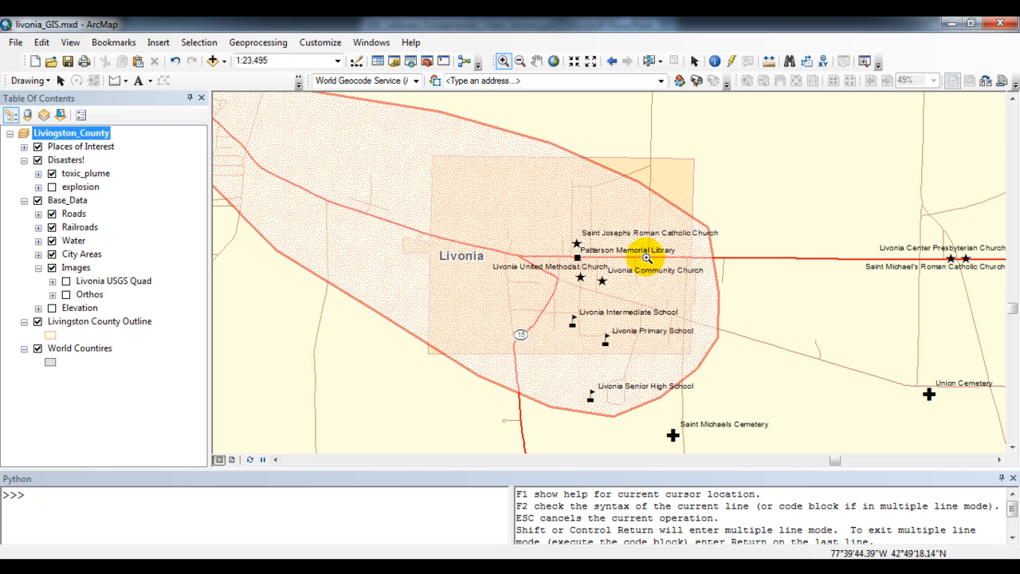
pyautogui.moveTo(705, 192)
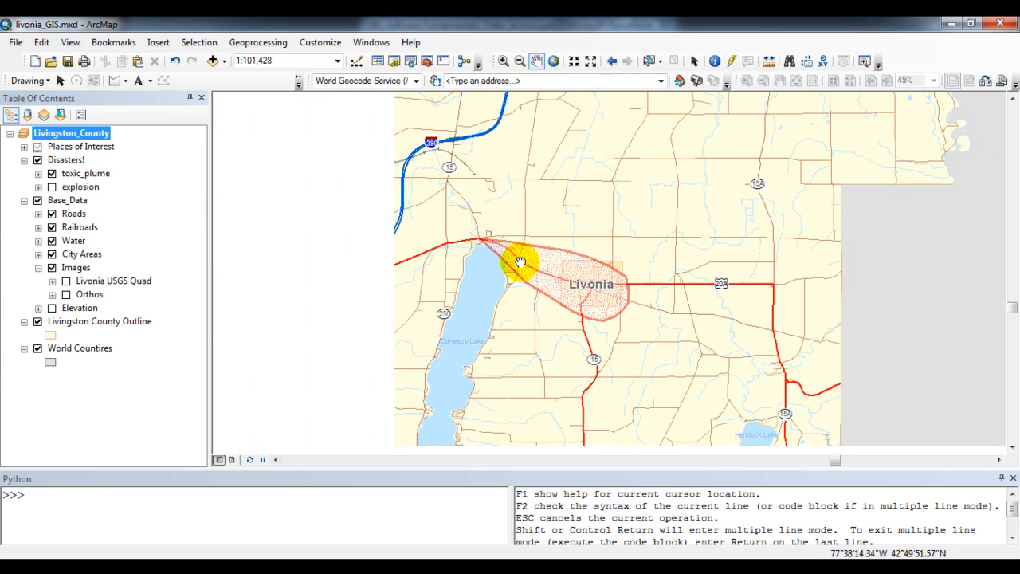
# Pan west and box-zoom onto the explosion layer's red star along Interstate 390
pyautogui.moveTo(518, 263); pyautogui.dragTo(586, 252)
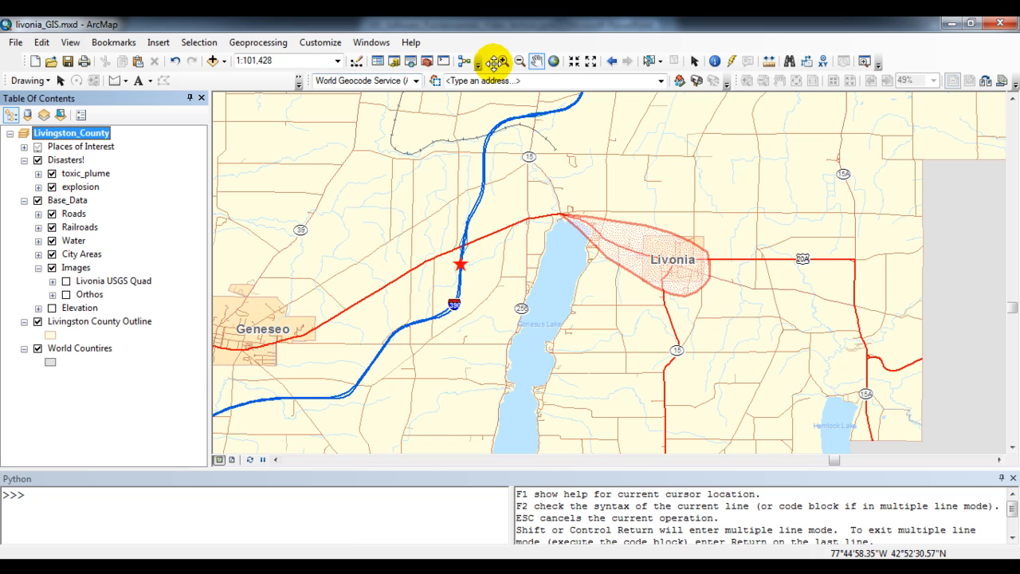
pyautogui.moveTo(406, 238); pyautogui.dragTo(508, 325)
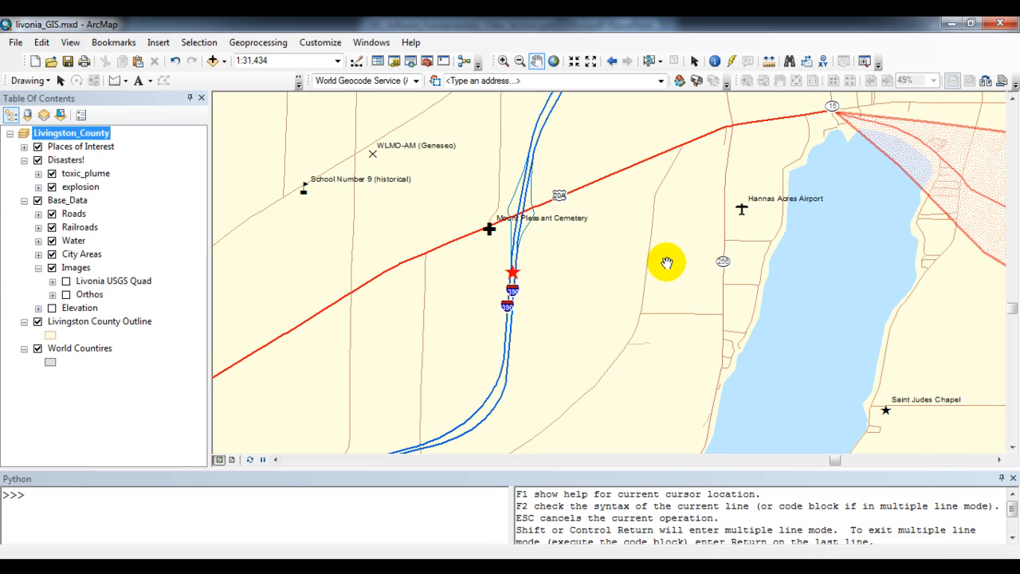
pyautogui.moveTo(622, 294)
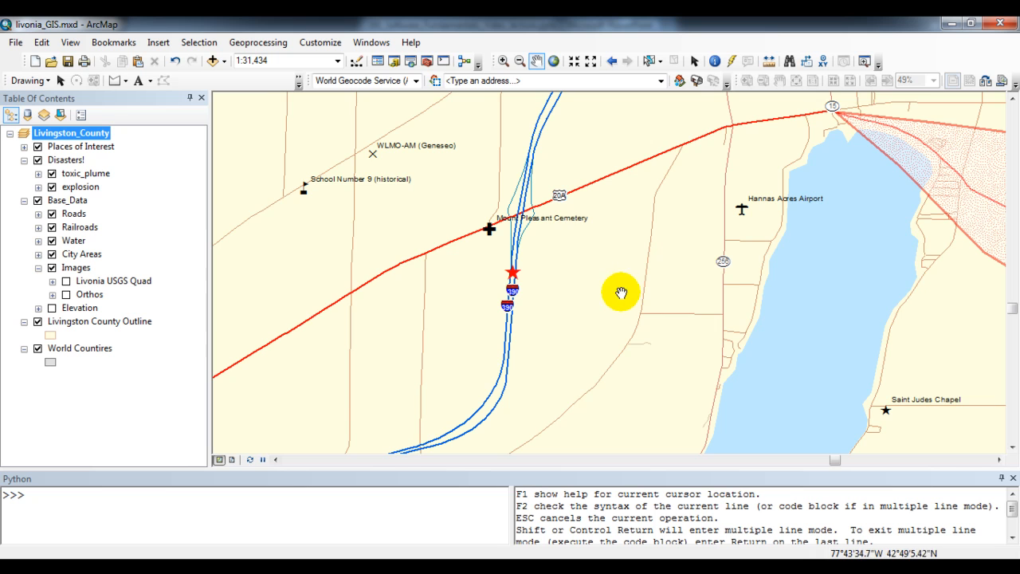
pyautogui.moveTo(622, 293); pyautogui.dragTo(586, 269)
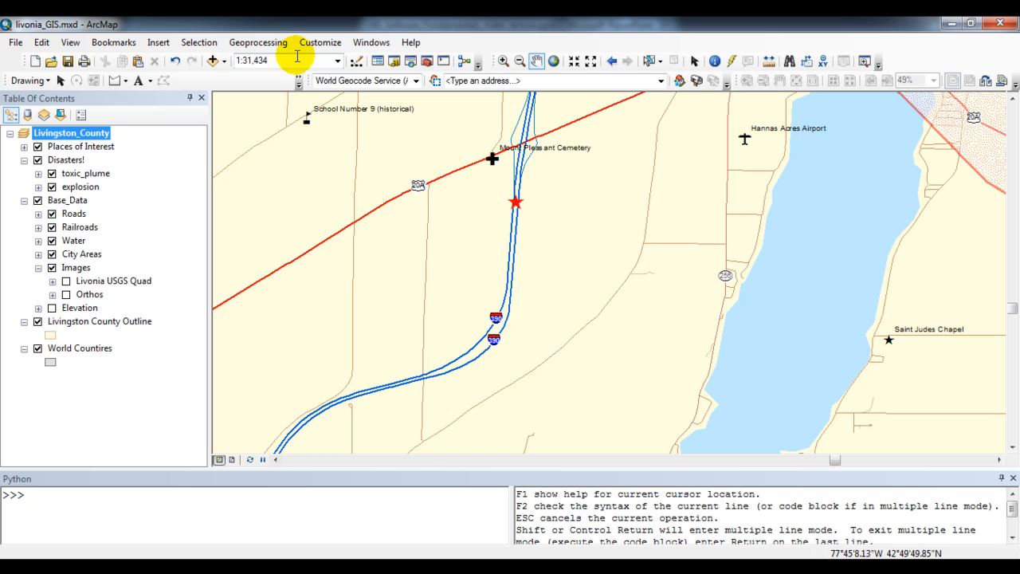
pyautogui.click(258, 42)
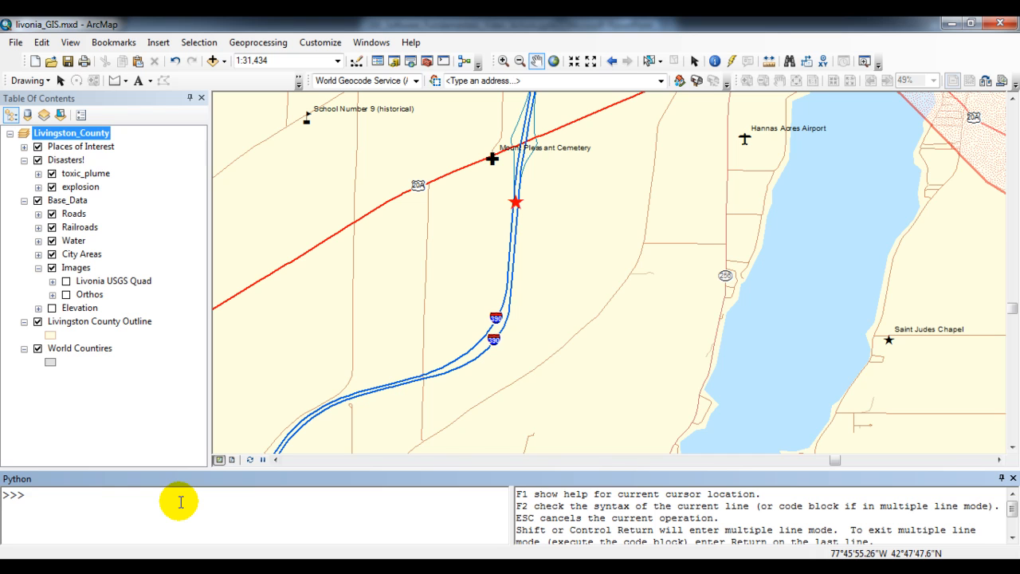
# Start an arcpy.Buffer_analysis command with the Disasters!\explosion layer as input
pyautogui.write('arcpy')
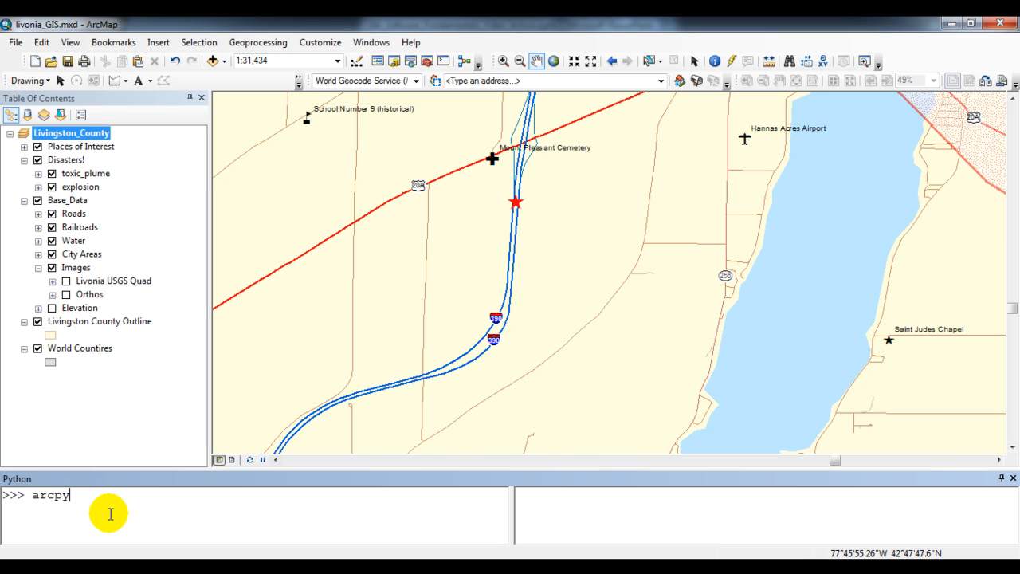
pyautogui.write('.')
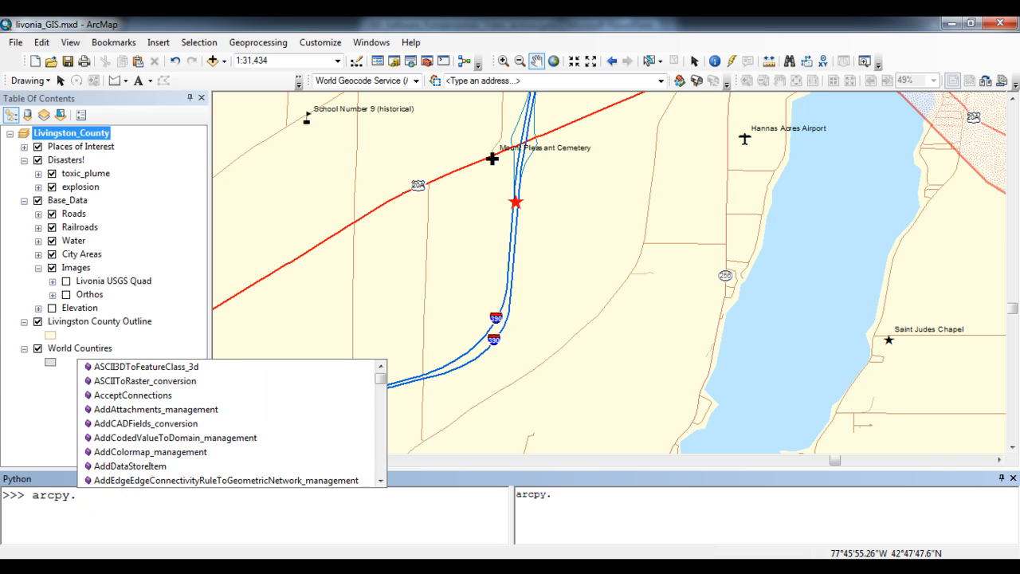
pyautogui.write('bu')
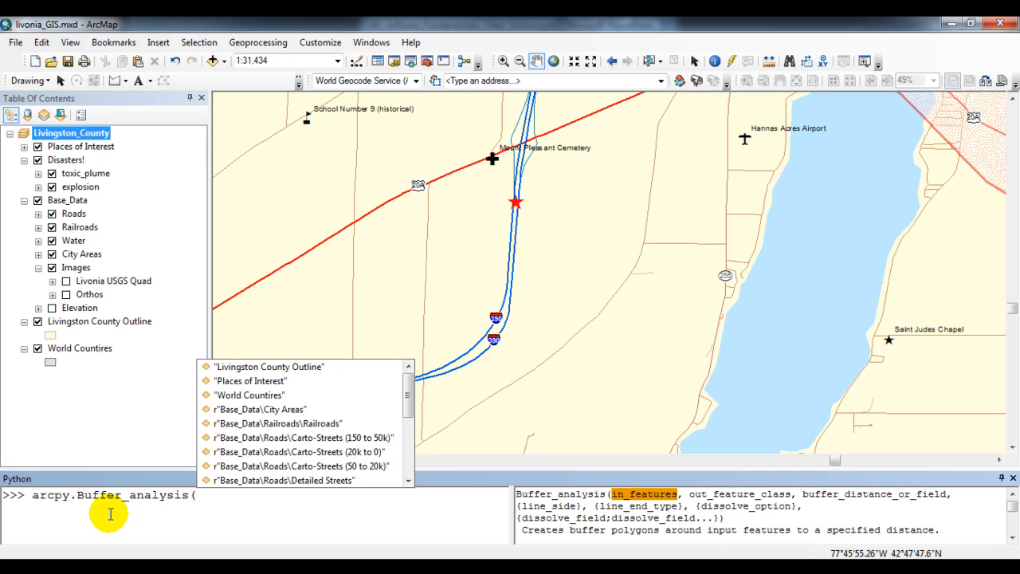
pyautogui.moveTo(607, 497)
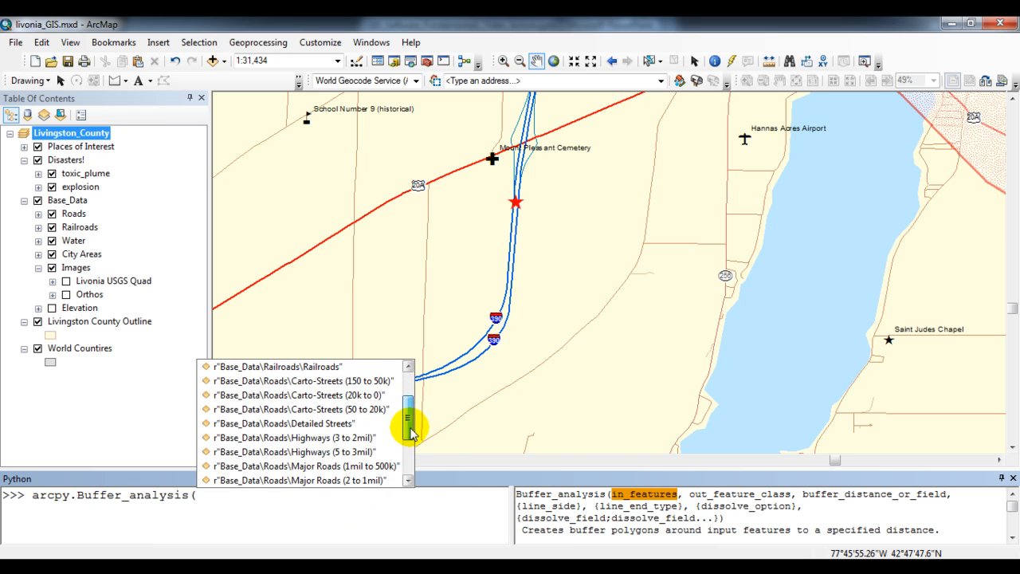
pyautogui.scroll(-3)
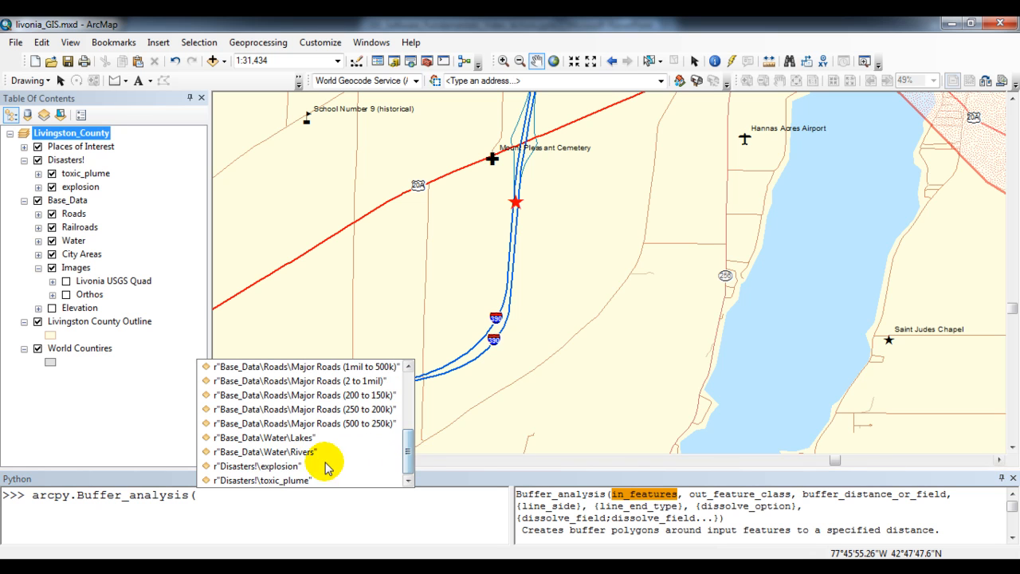
pyautogui.click(257, 466)
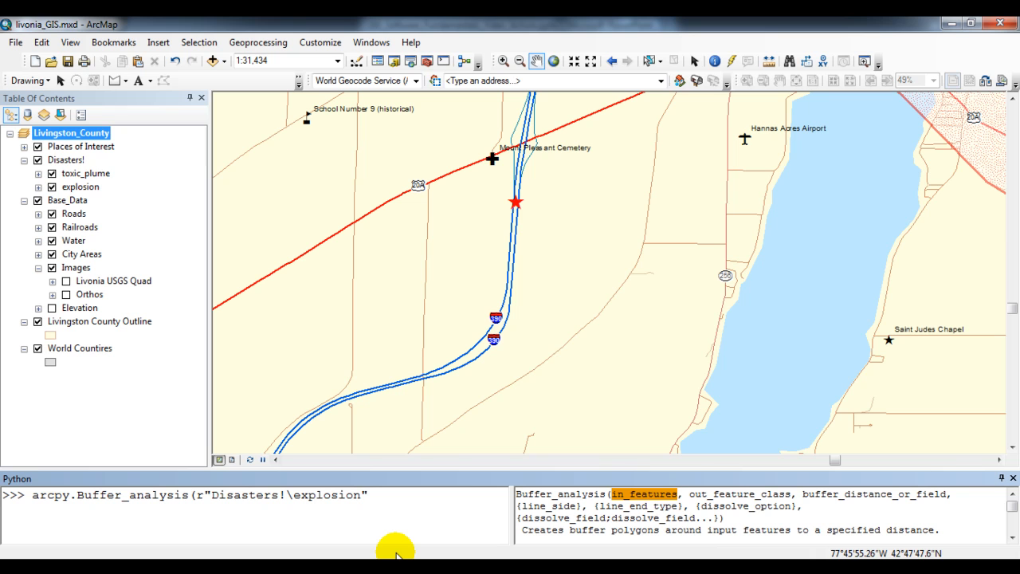
# Add output name "explosion_output" and distance "500 feet" to the buffer command
pyautogui.write(',"')
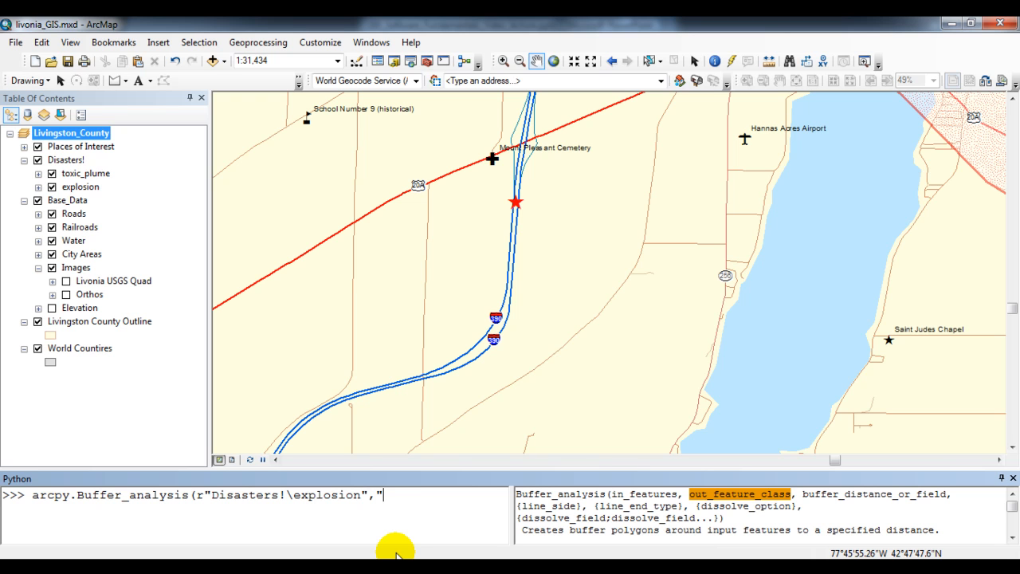
pyautogui.write('exploi')
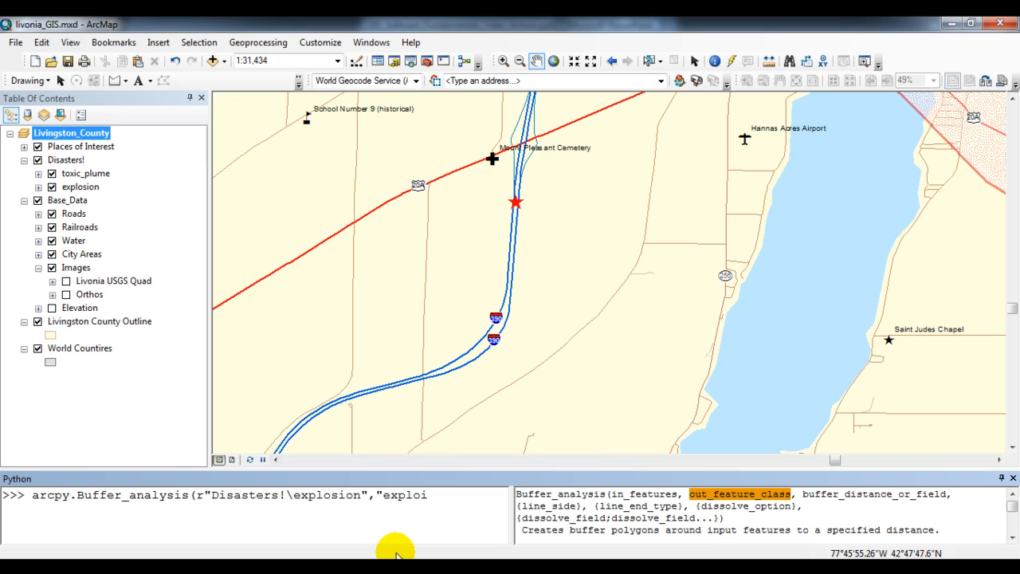
pyautogui.write('sion')
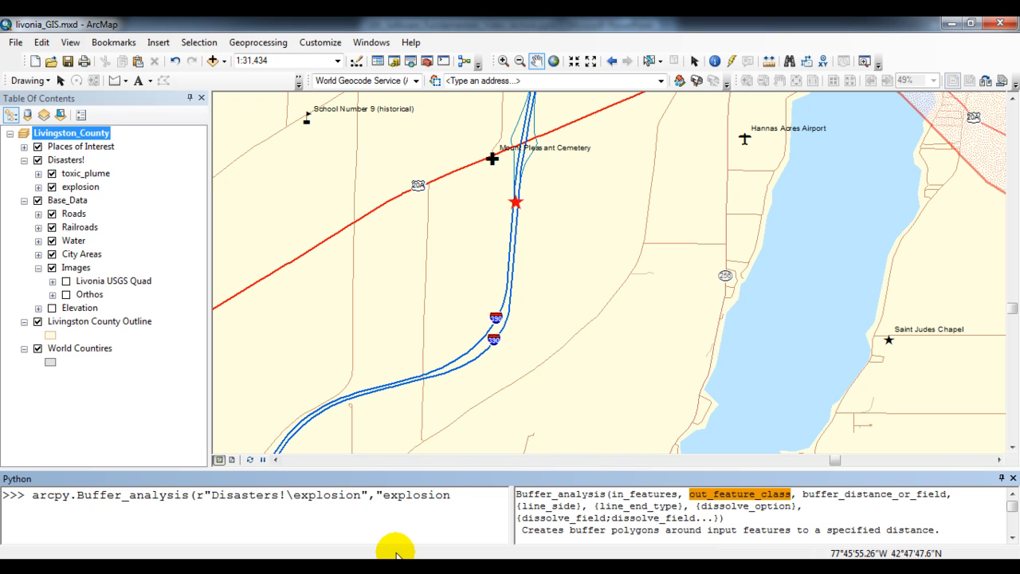
pyautogui.write('_out')
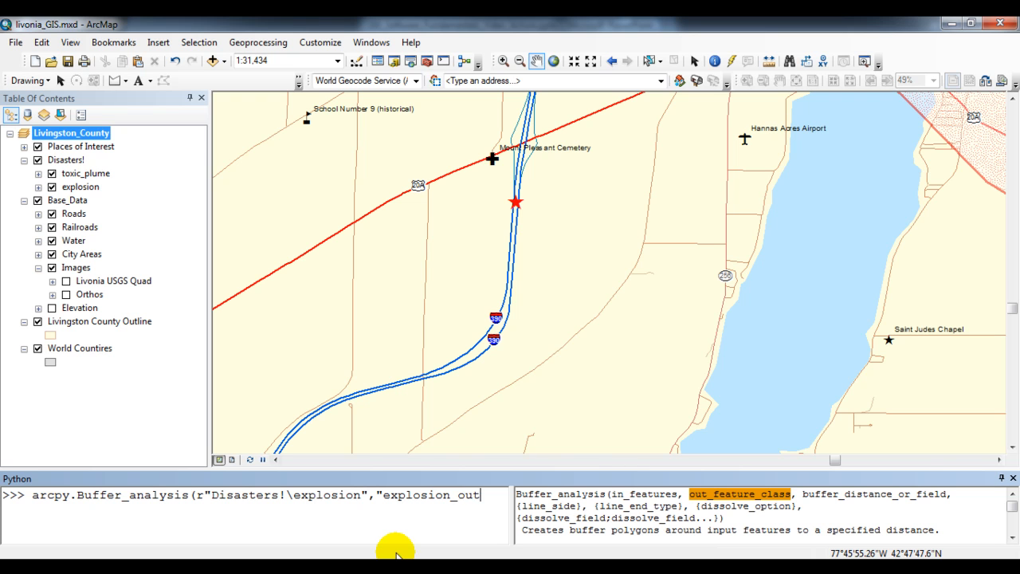
pyautogui.write('put"')
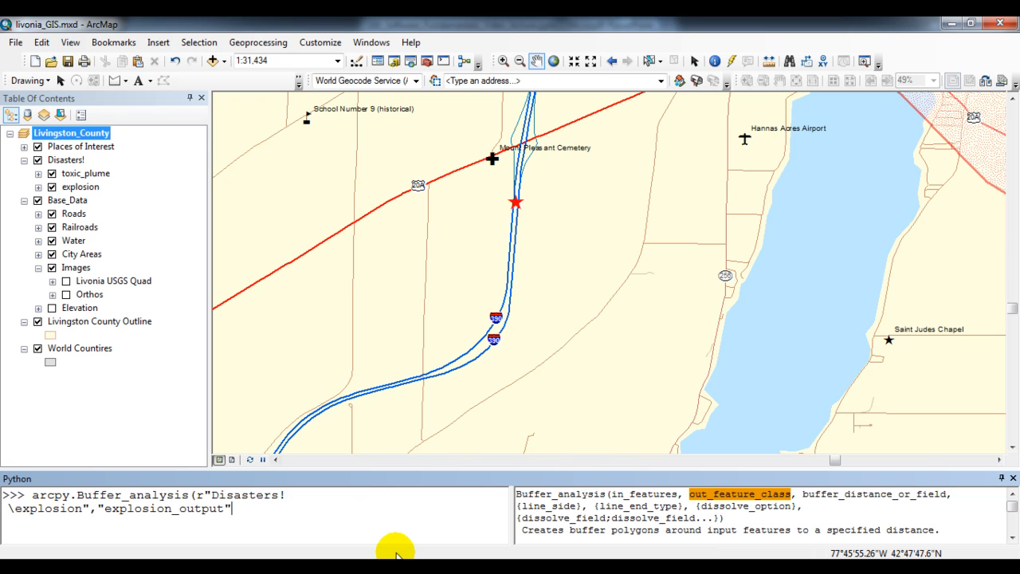
pyautogui.write(',')
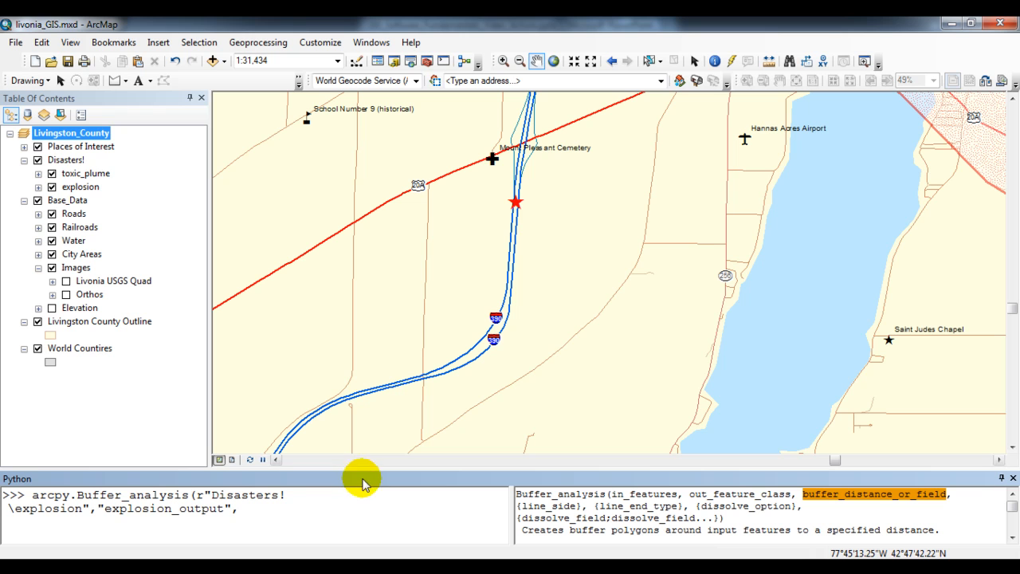
pyautogui.write('"')
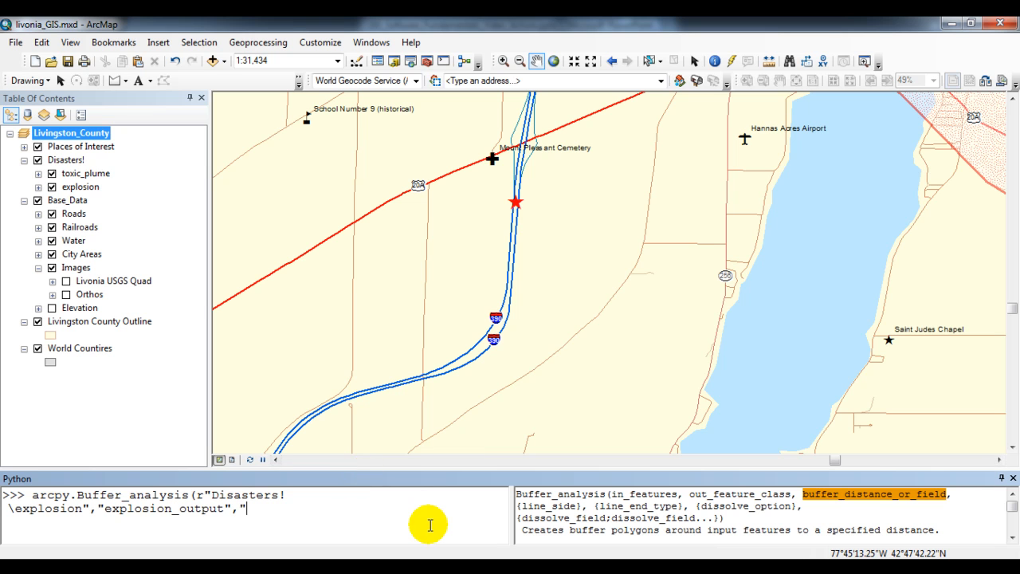
pyautogui.write('500 feet")')
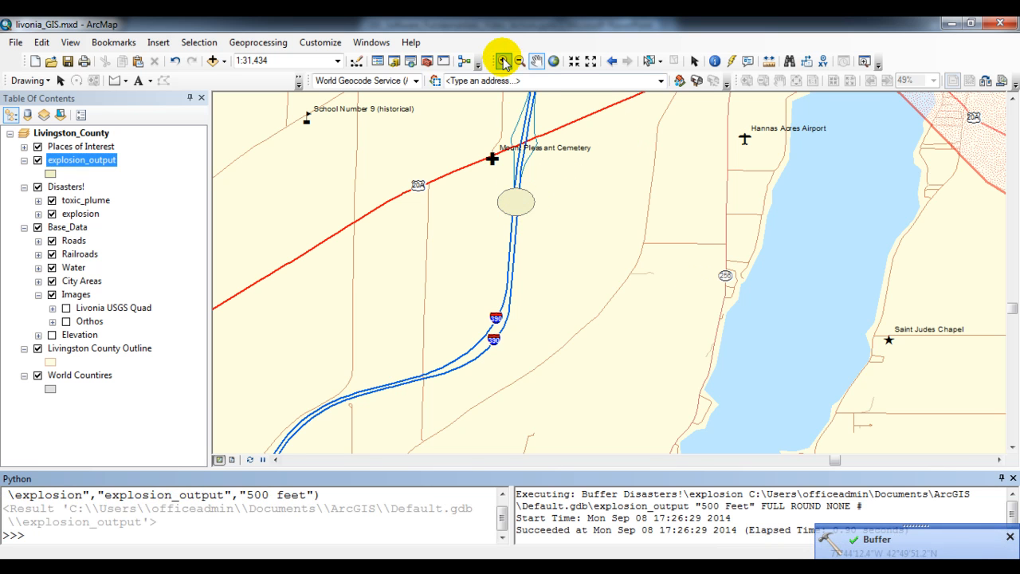
# Zoom in on the new 500-foot explosion_output buffer circle
pyautogui.click(503, 61)
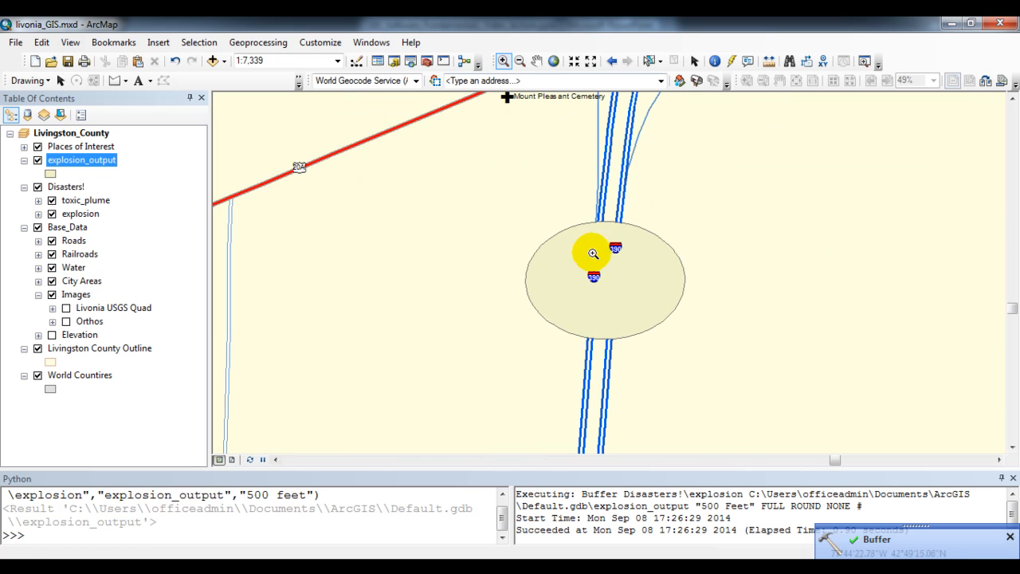
pyautogui.moveTo(618, 284)
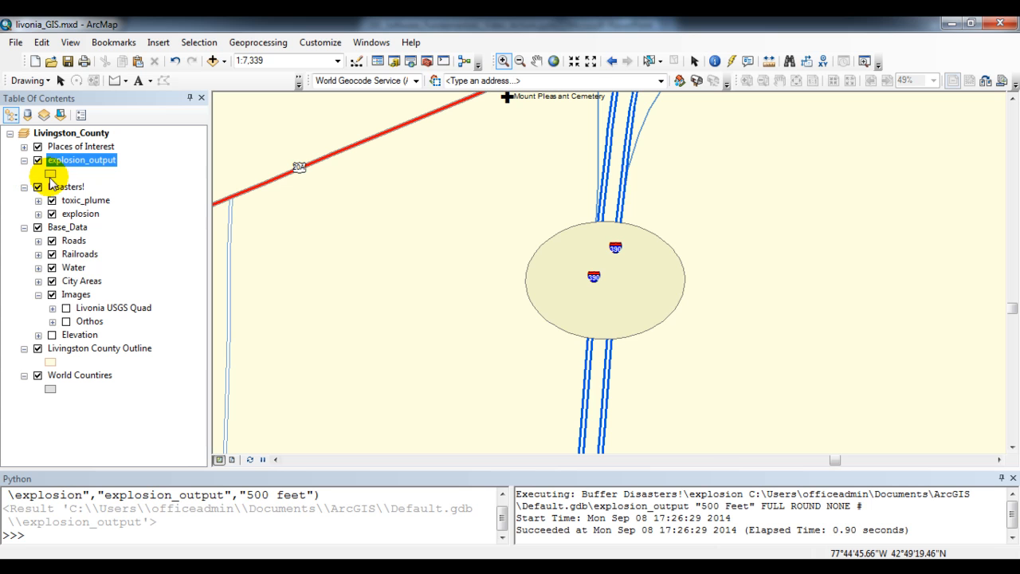
# Give the explosion_output symbol a Hollow fill with a red outline of width 2
pyautogui.click(50, 173)
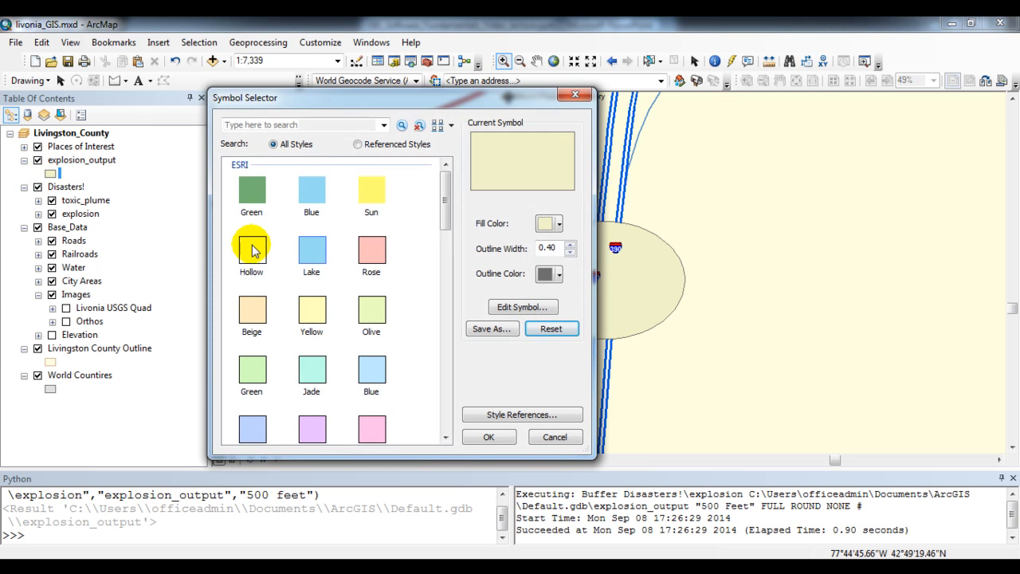
pyautogui.click(251, 251)
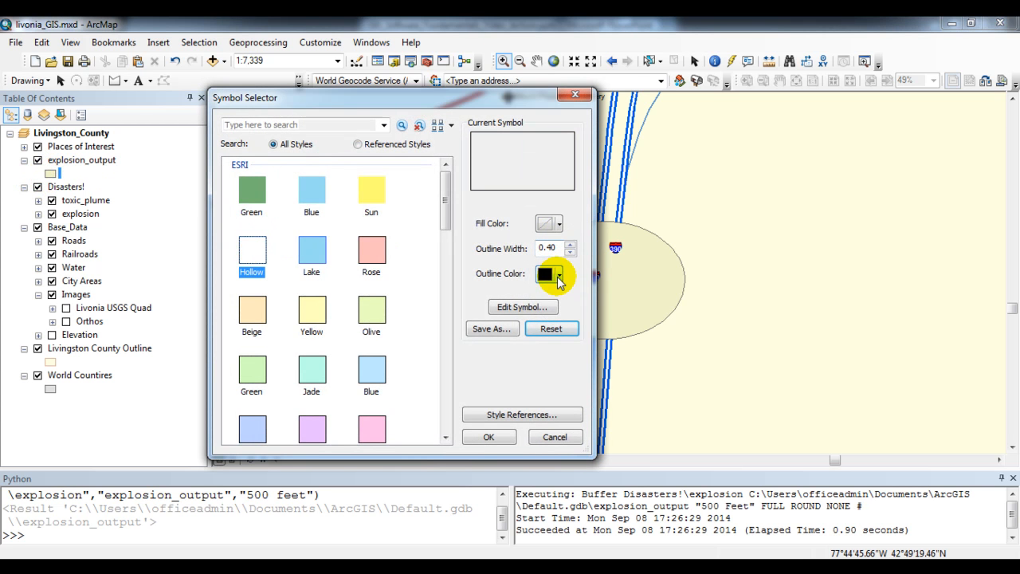
pyautogui.click(545, 274)
pyautogui.write('2')
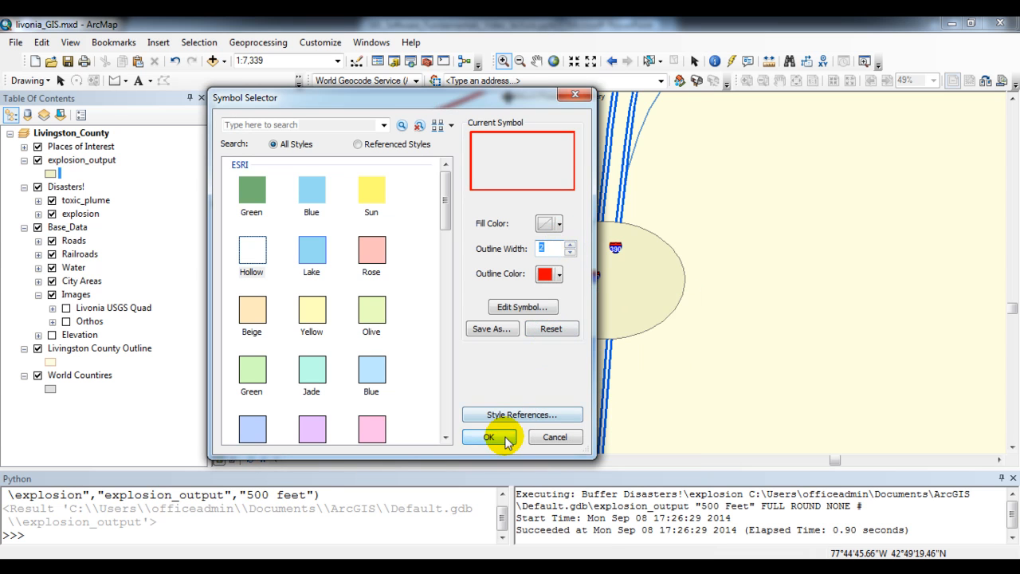
pyautogui.click(489, 436)
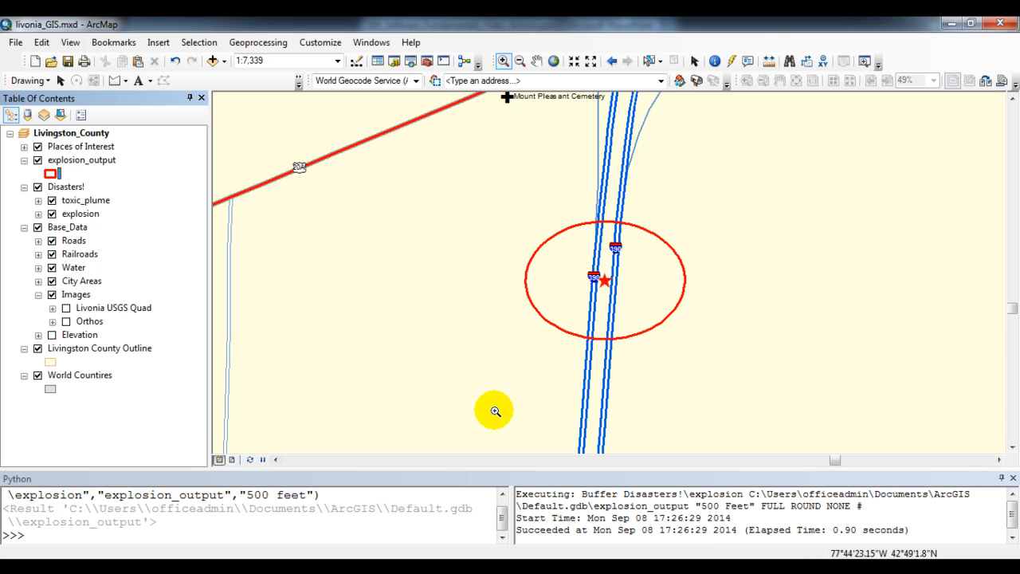
pyautogui.moveTo(502, 376)
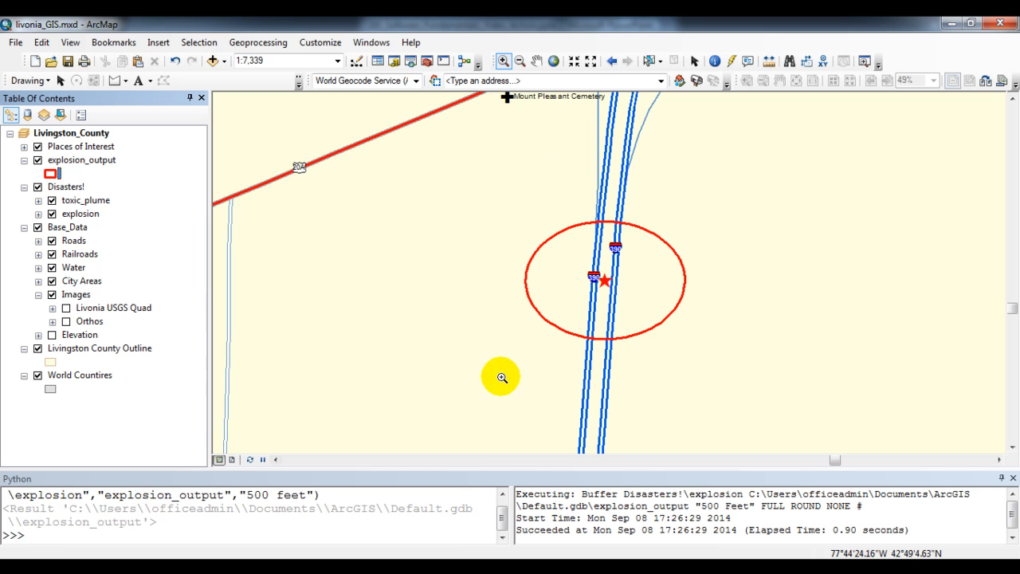
pyautogui.moveTo(693, 214)
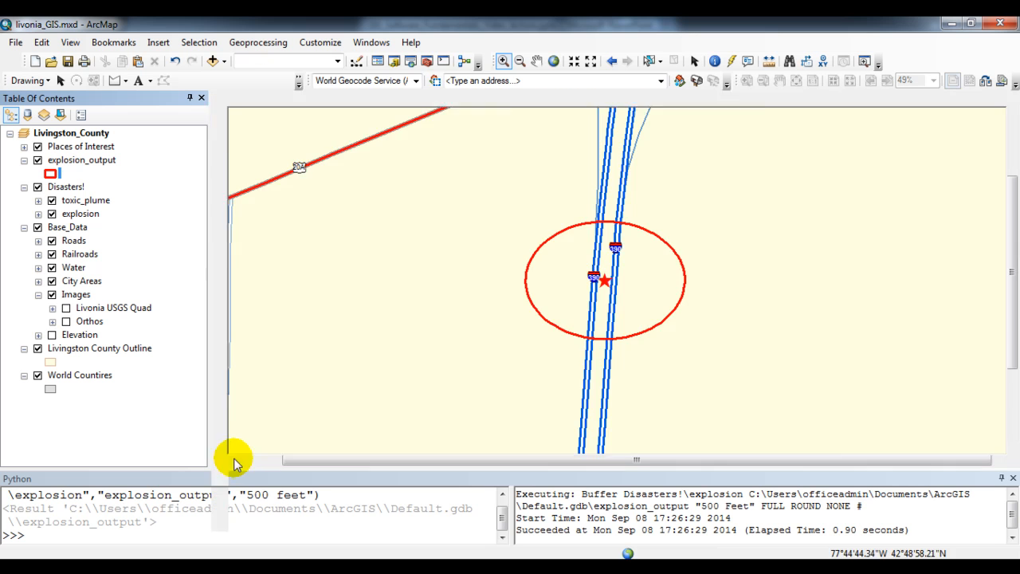
# Switch to Layout View and zoom the map frame closer on the red buffer circle
pyautogui.click(232, 460)
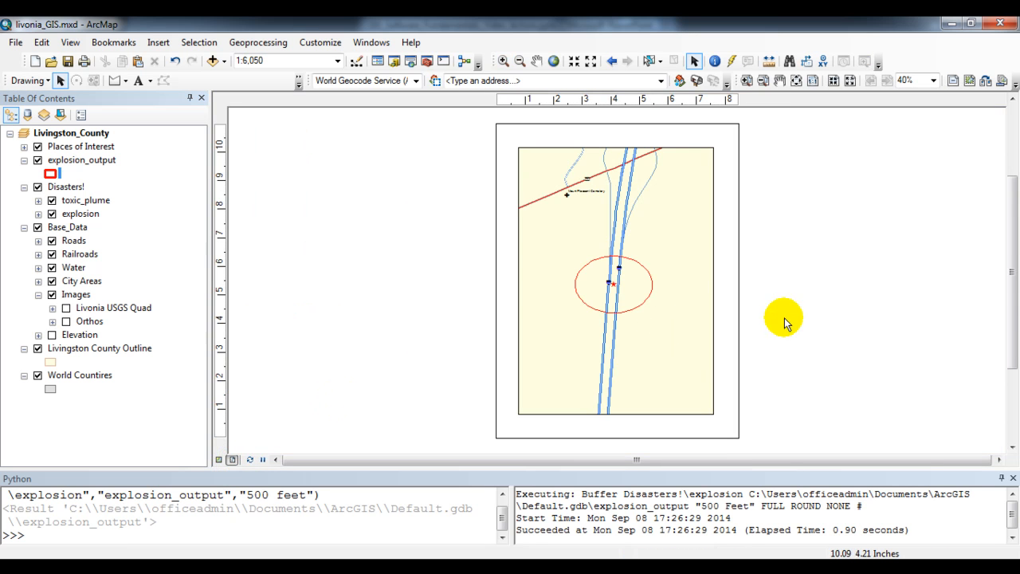
pyautogui.moveTo(630, 228)
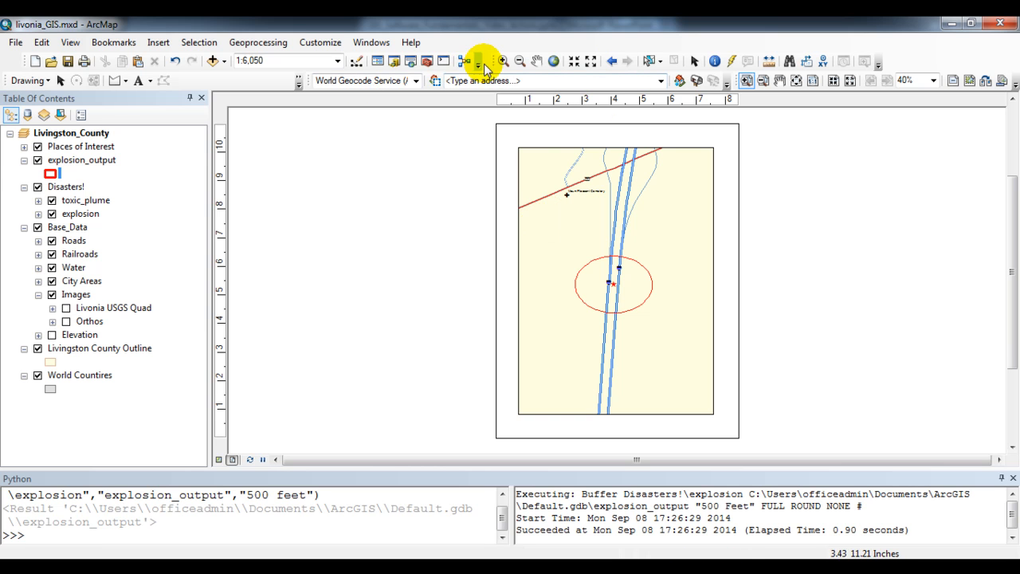
pyautogui.click(478, 61)
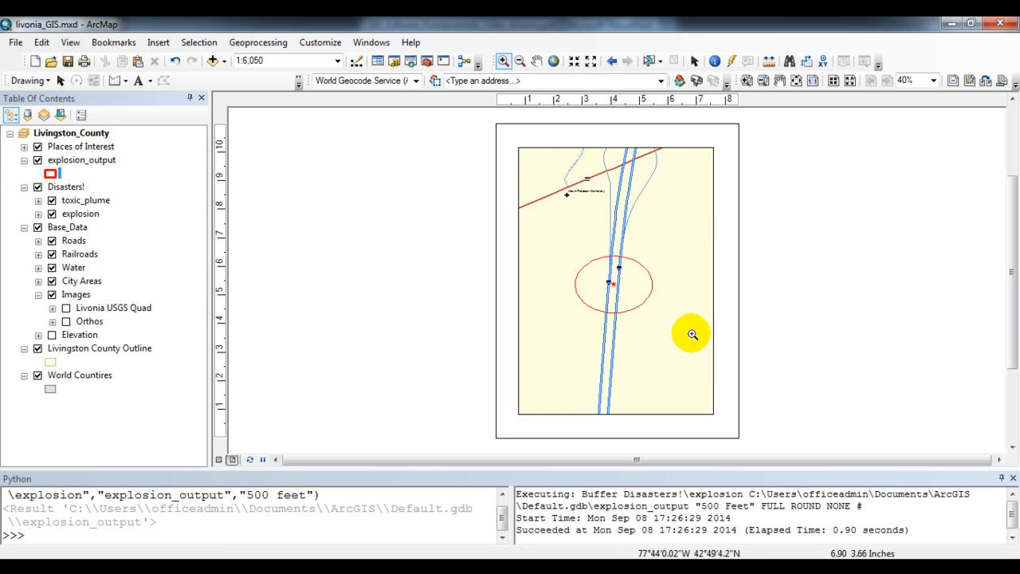
pyautogui.click(691, 333)
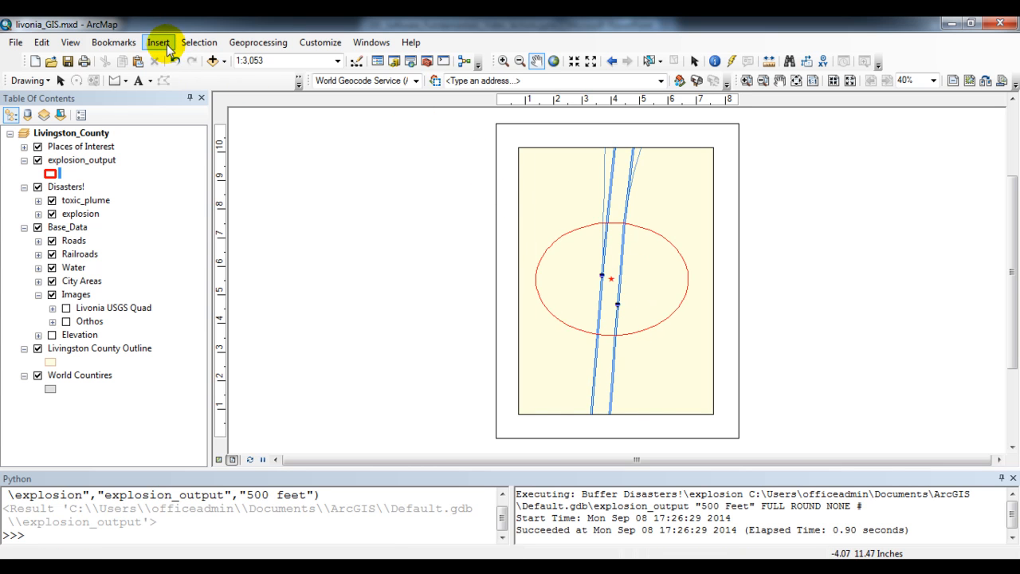
# Insert a north arrow and place it at the map's left edge
pyautogui.click(158, 43)
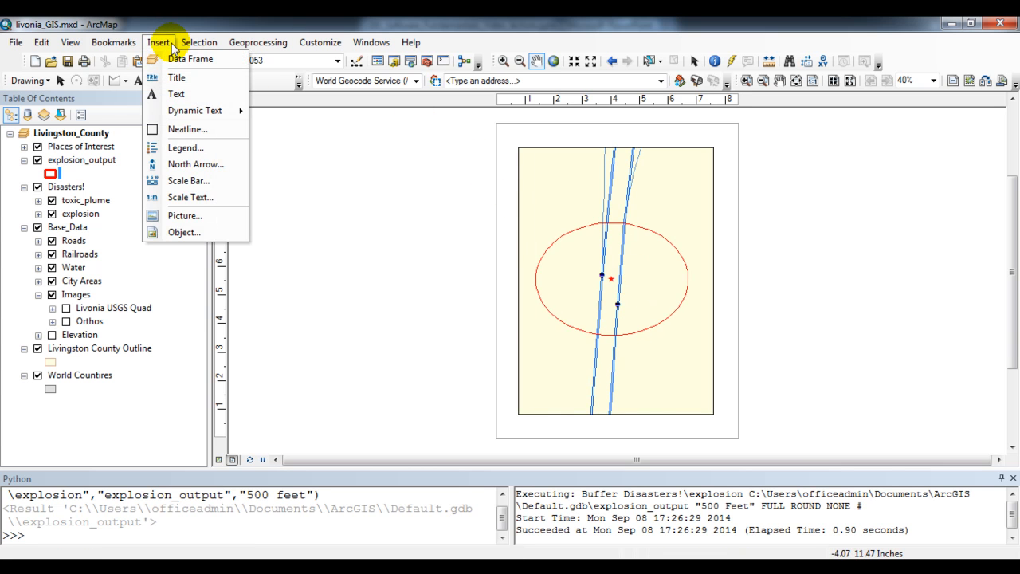
pyautogui.moveTo(196, 164)
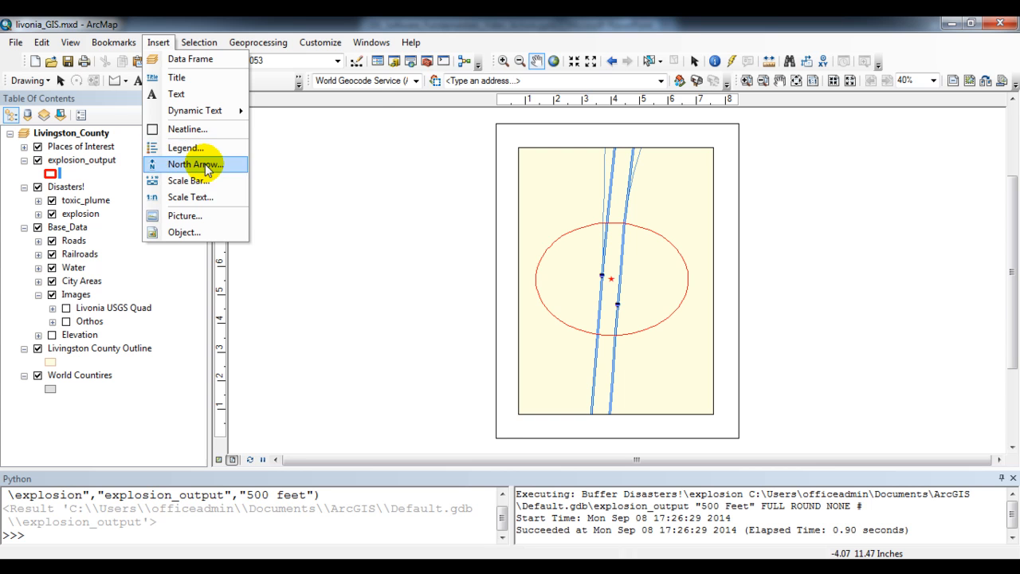
pyautogui.click(194, 163)
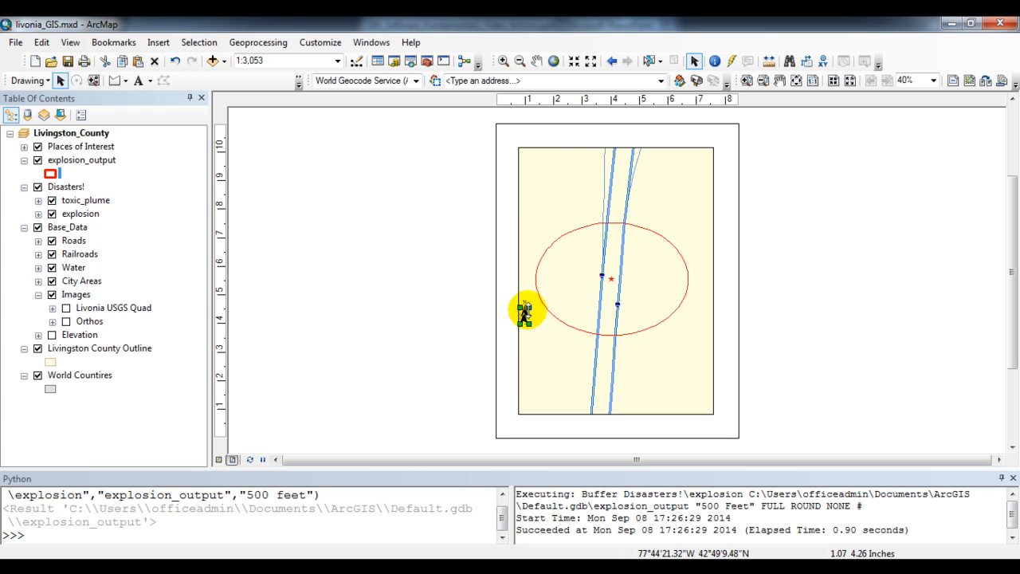
pyautogui.moveTo(526, 311); pyautogui.dragTo(538, 163)
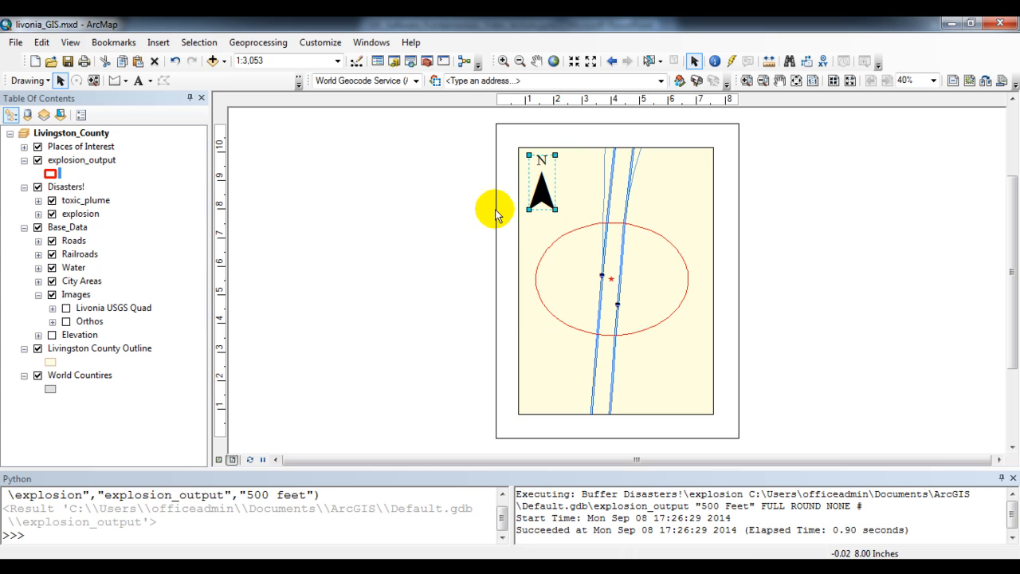
# Insert an Alternating Scale Bar 1 in miles on the layout
pyautogui.click(258, 42)
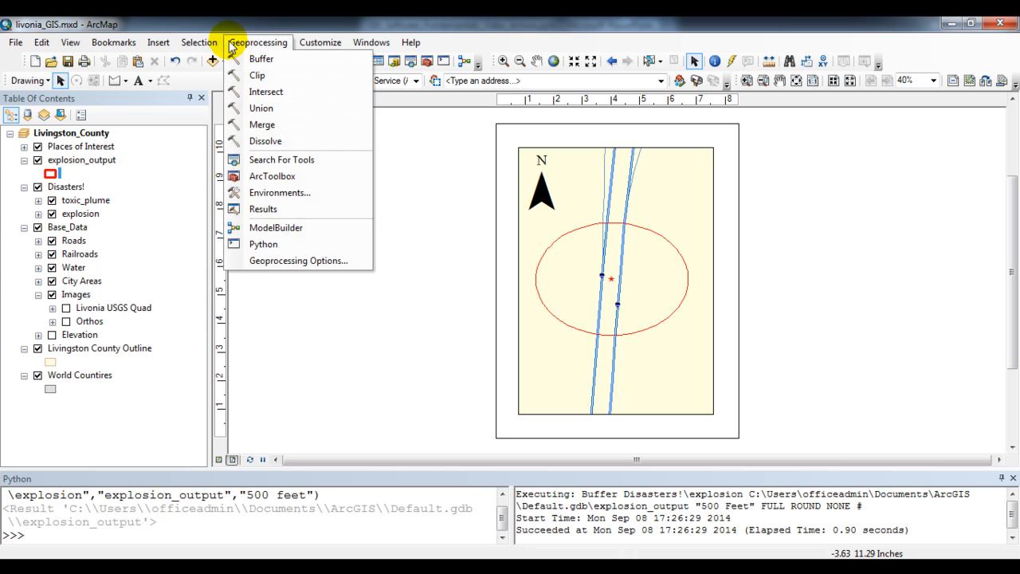
pyautogui.click(158, 43)
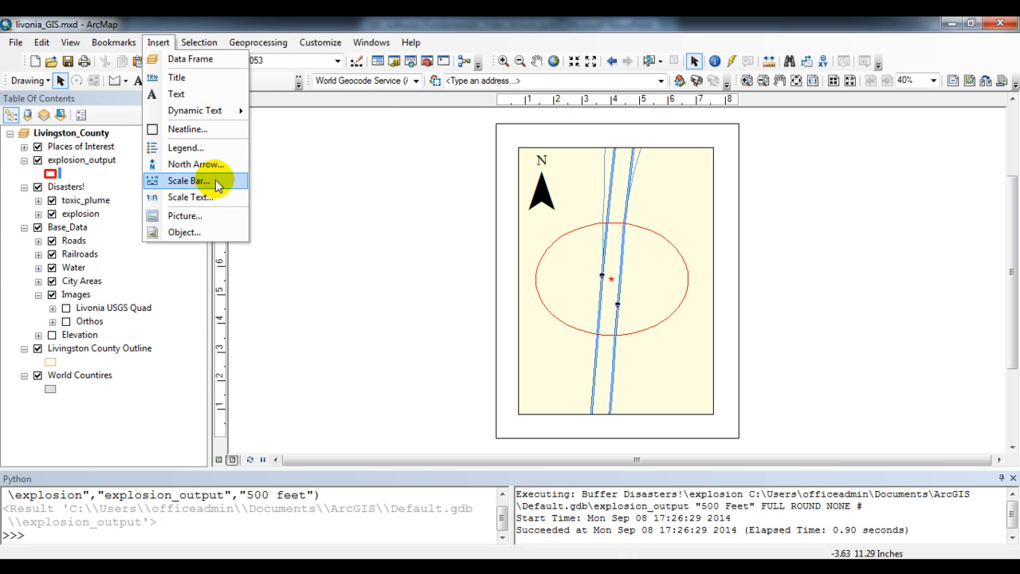
pyautogui.click(187, 180)
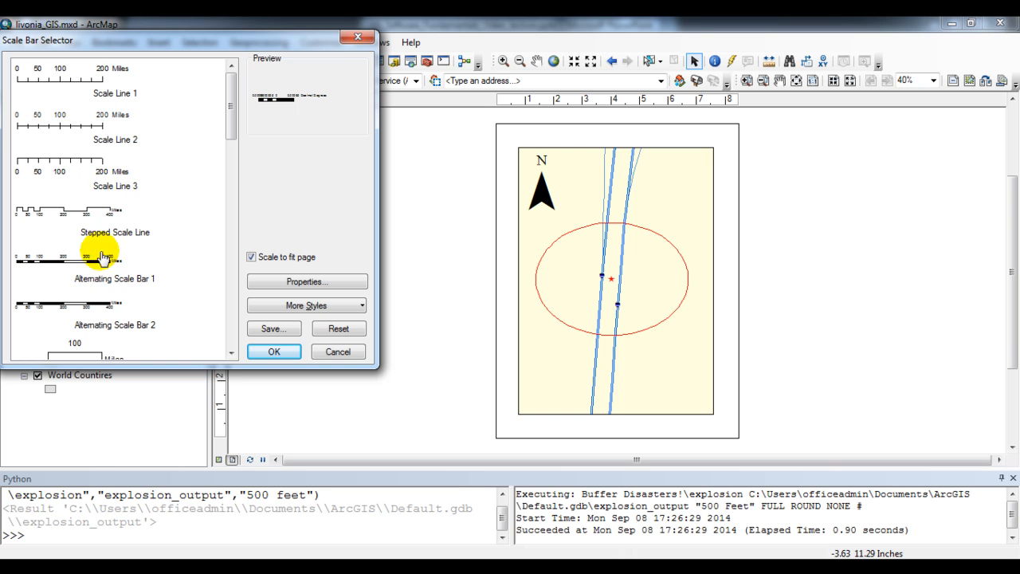
pyautogui.click(273, 352)
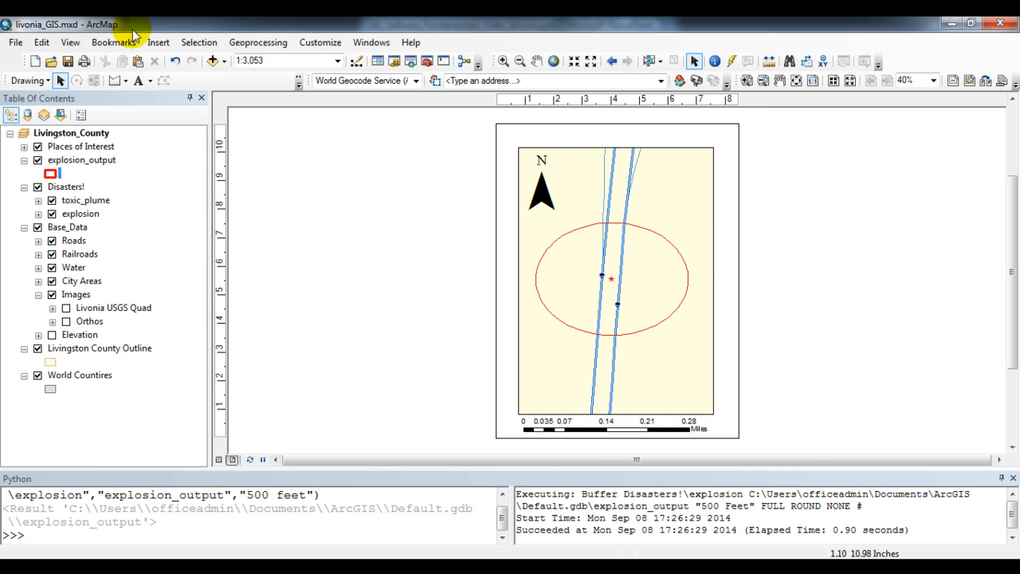
# Insert a title element reading 'Disaster Map' above the map frame
pyautogui.click(158, 43)
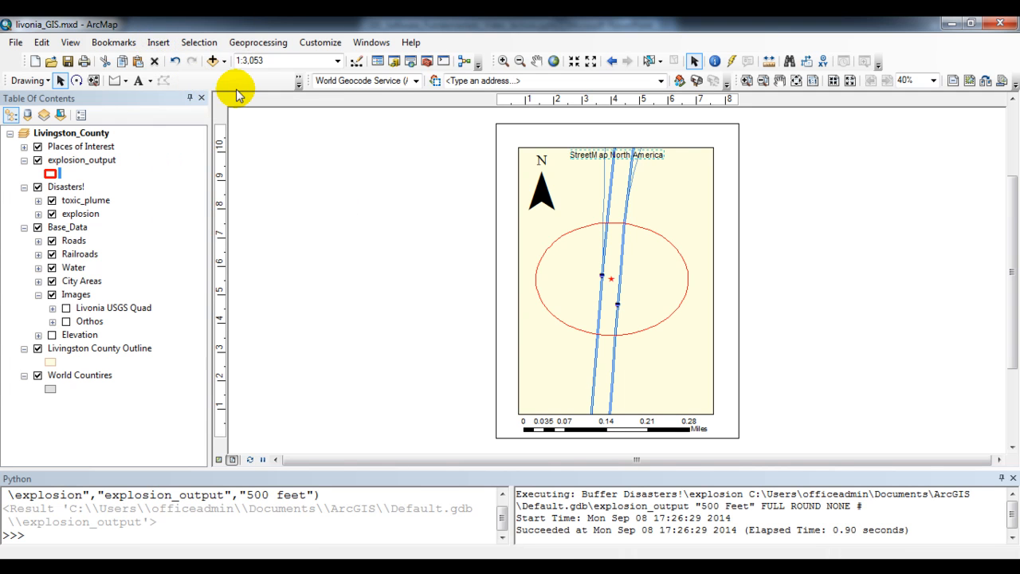
pyautogui.moveTo(653, 134)
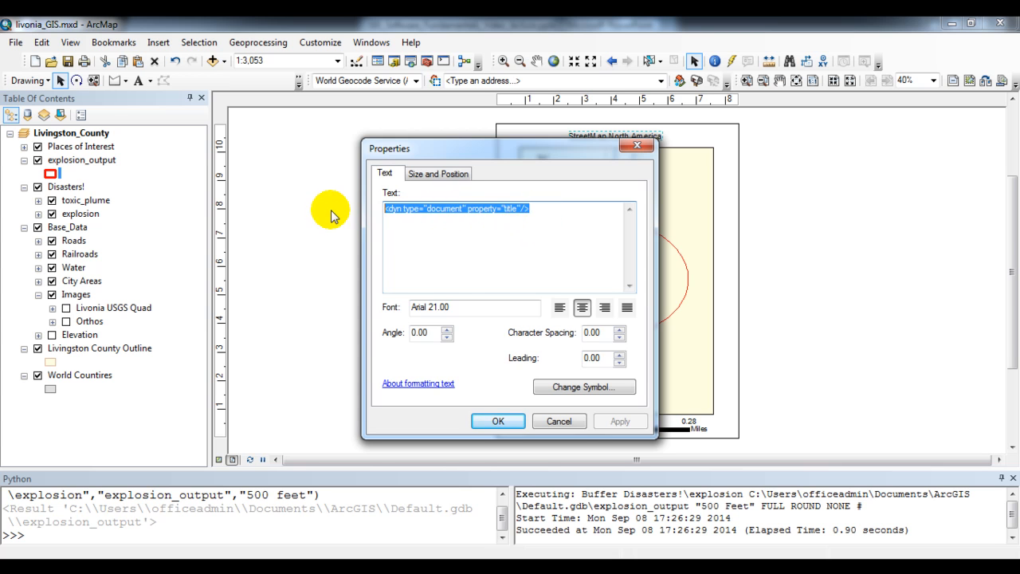
pyautogui.write('Disaster Map')
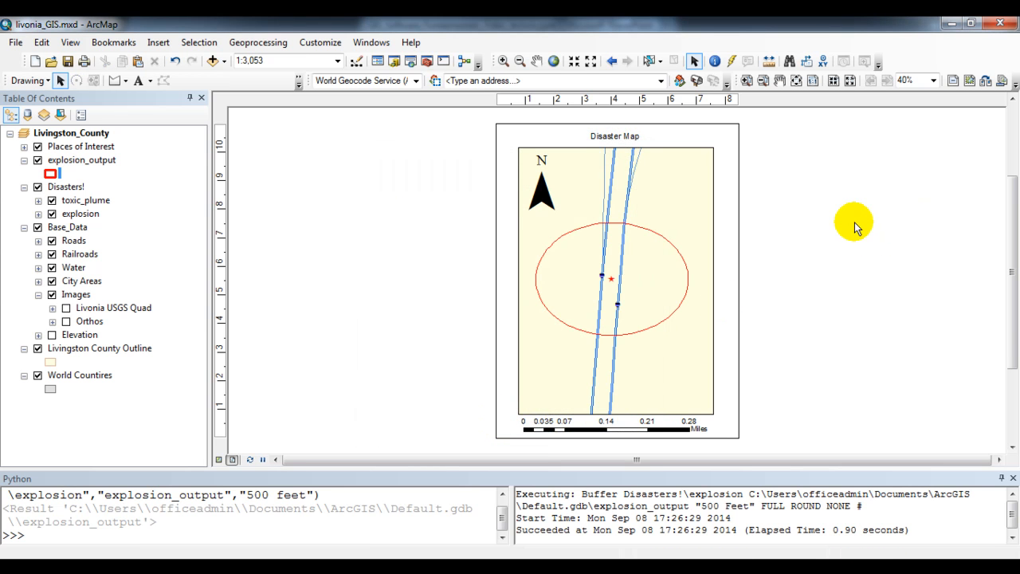
pyautogui.moveTo(608, 394)
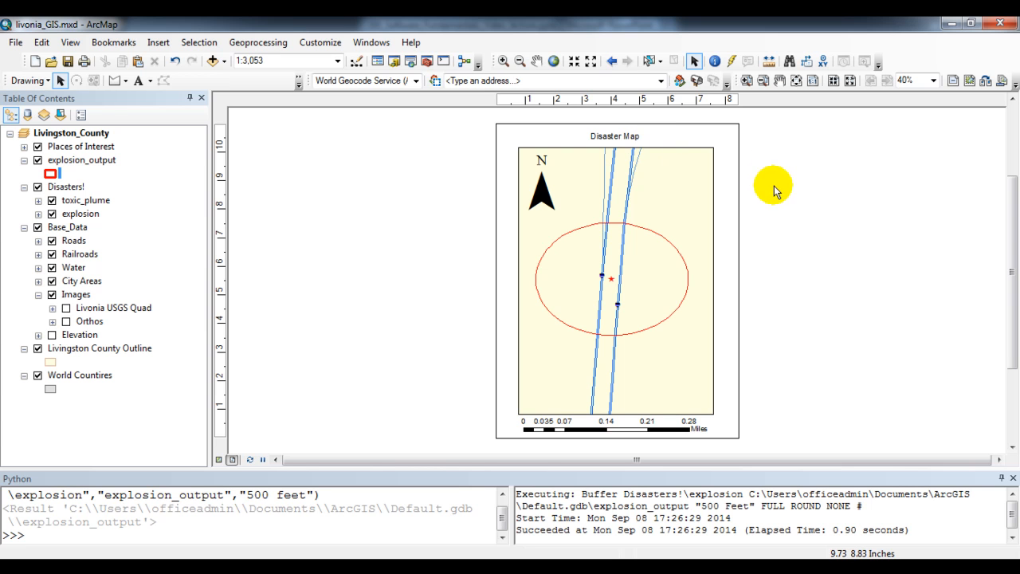
# Open the File menu to reach the Print and Export Map options
pyautogui.click(14, 42)
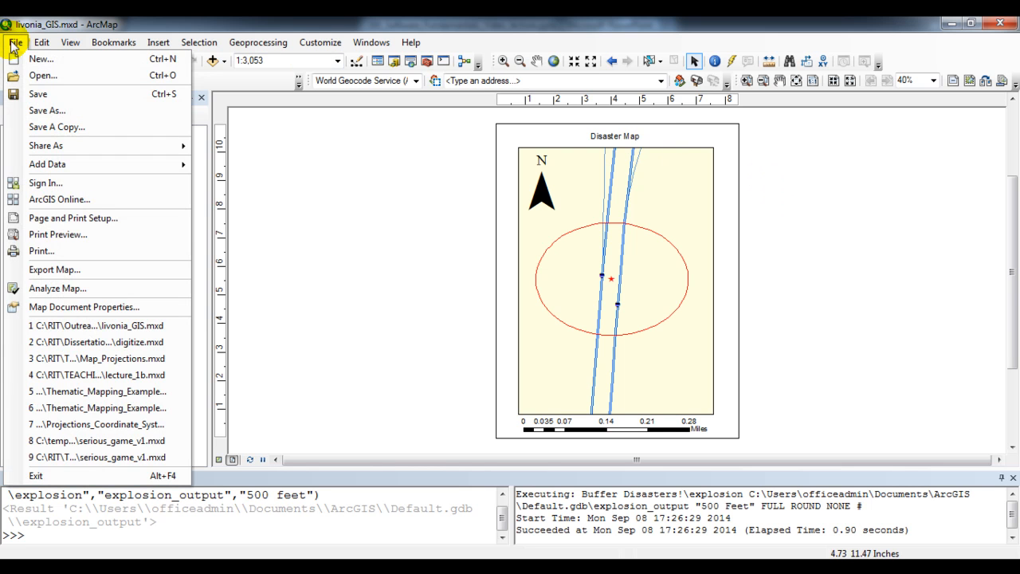
pyautogui.moveTo(41, 259)
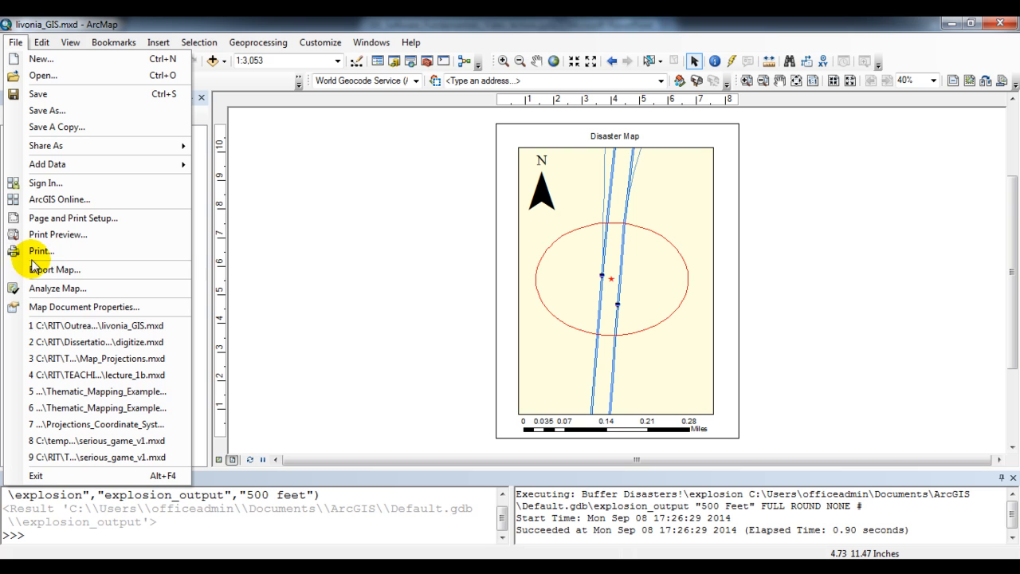
pyautogui.moveTo(46, 145)
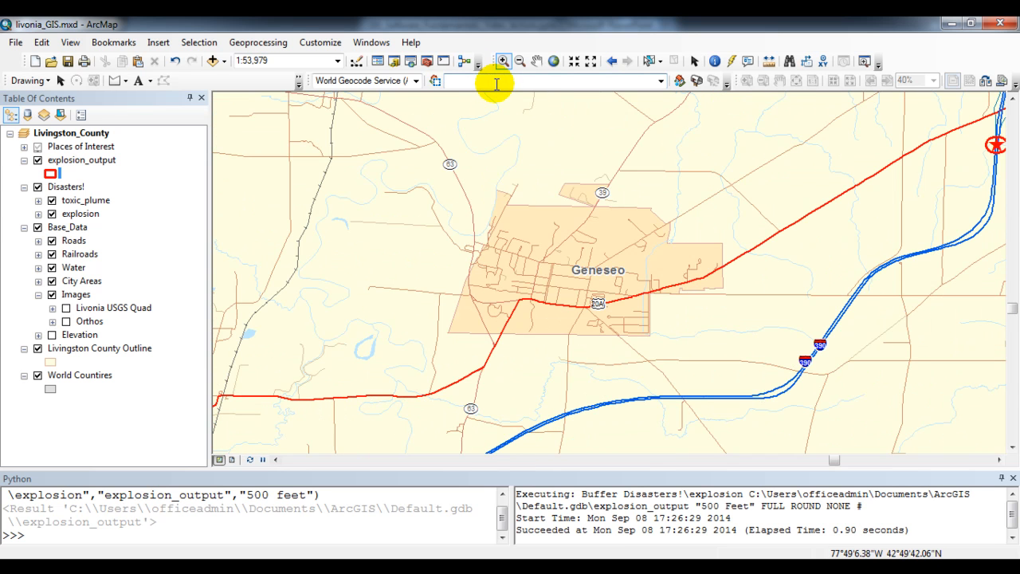
# Find '5 Main Street Geneseo NY' and add a labeled point at the match
pyautogui.write('5 Main Street G')
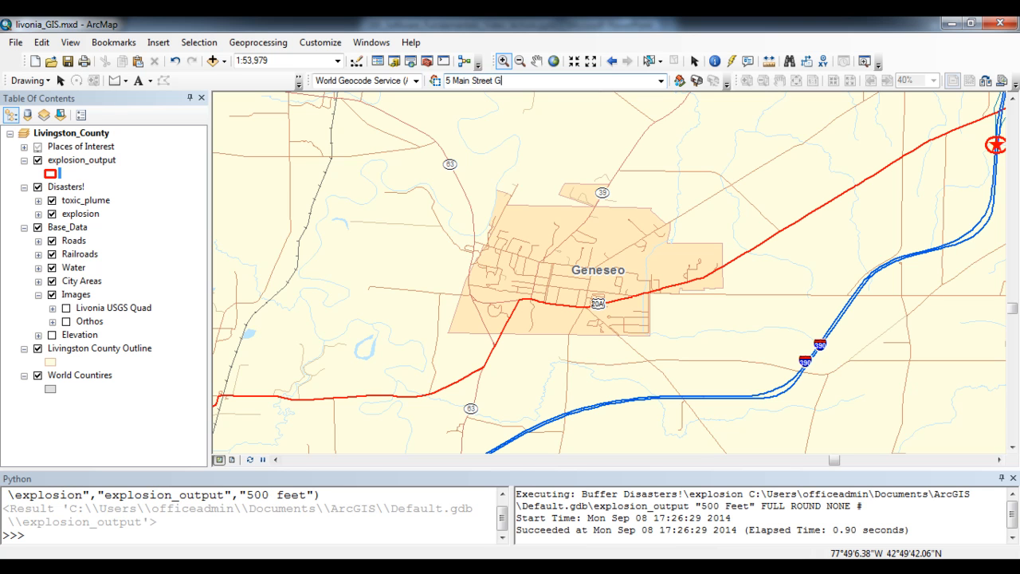
pyautogui.write('eneseo NY')
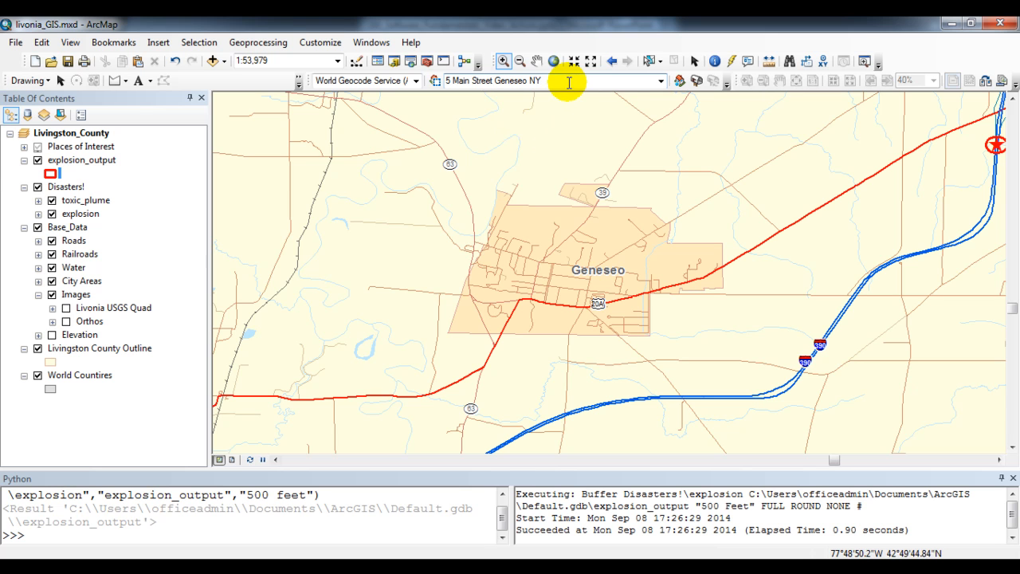
pyautogui.moveTo(569, 81)
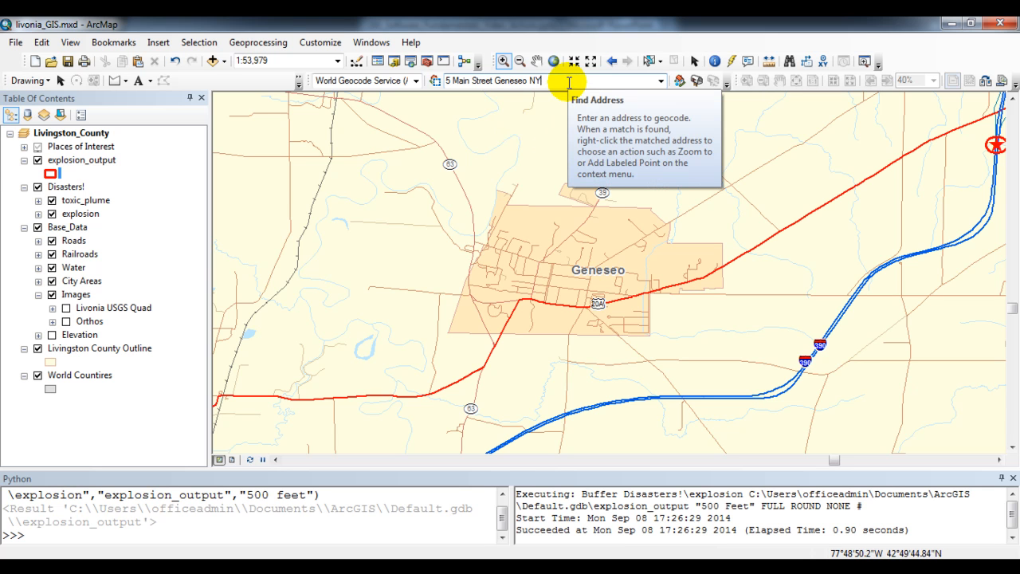
pyautogui.click(679, 80)
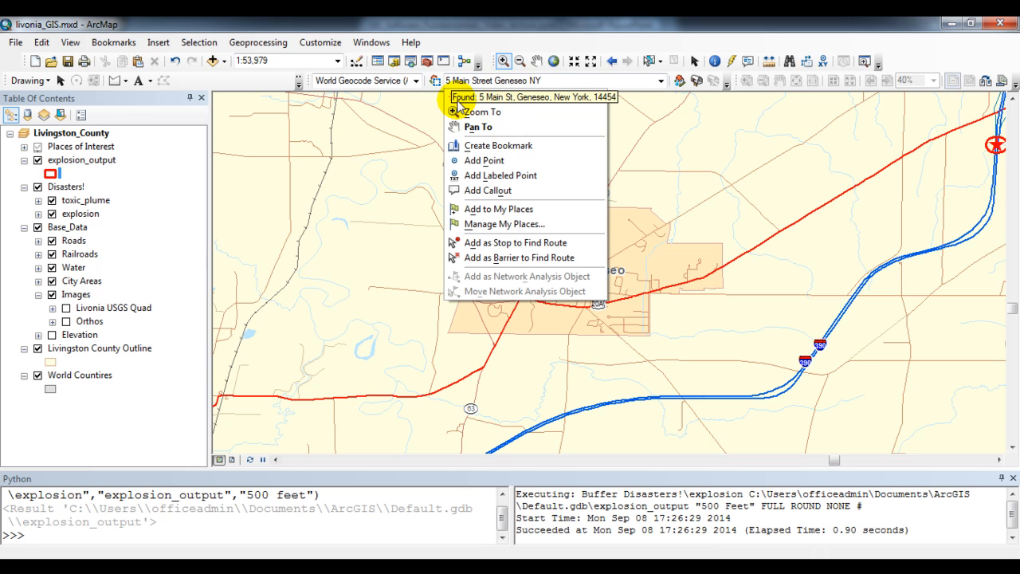
pyautogui.click(481, 111)
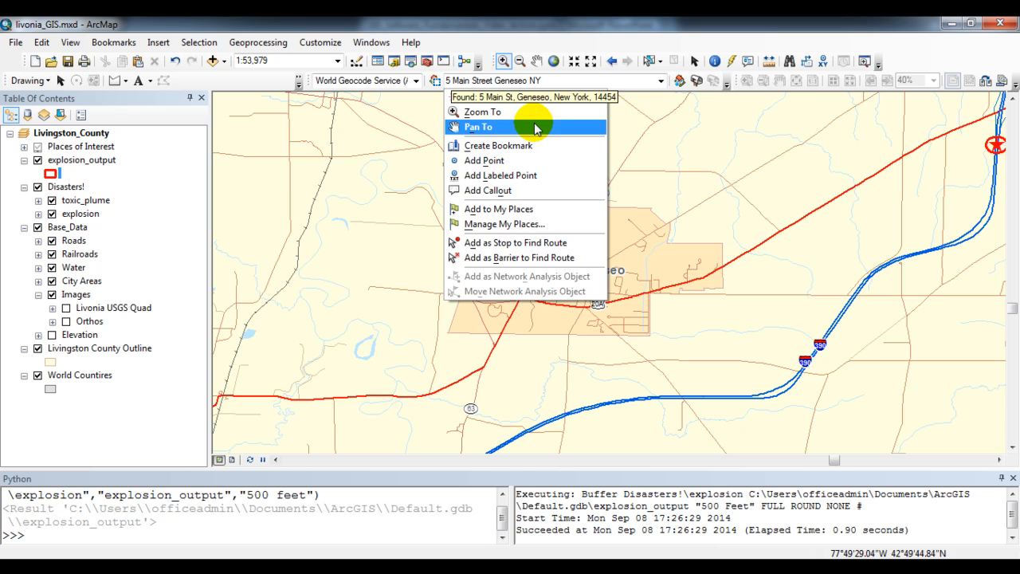
pyautogui.click(478, 127)
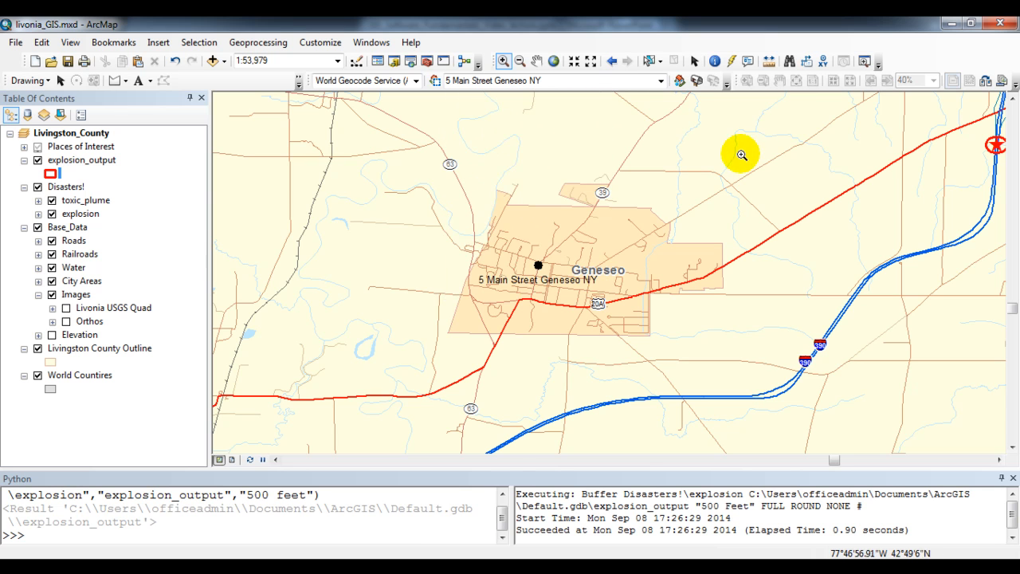
pyautogui.moveTo(526, 119)
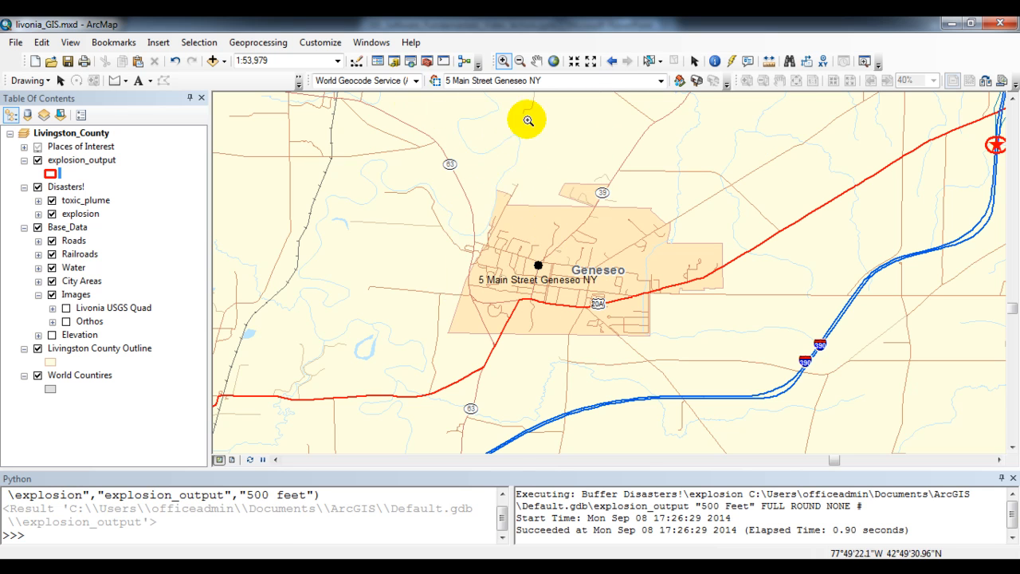